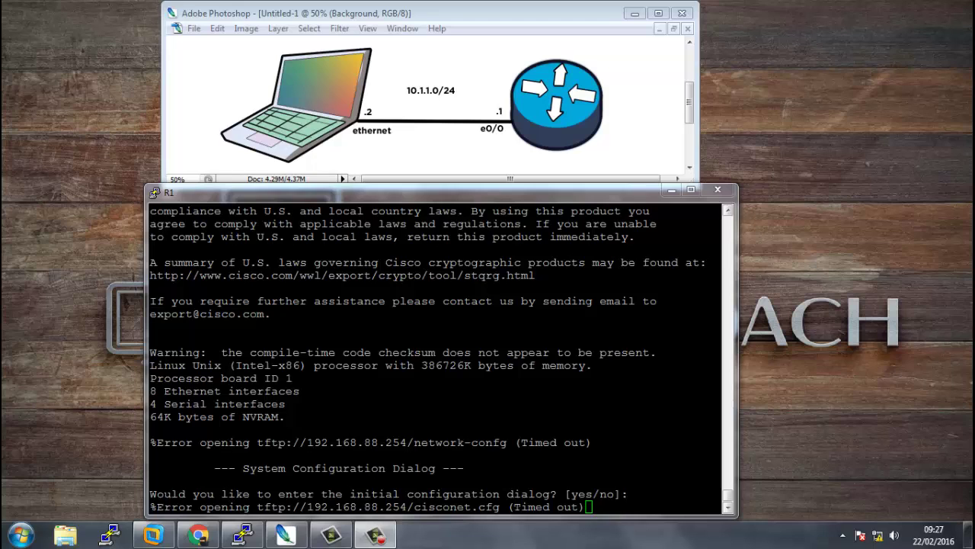
Answer yes to the initial configuration dialog and basic management setup, then name the router R1
scroll("down", 3)
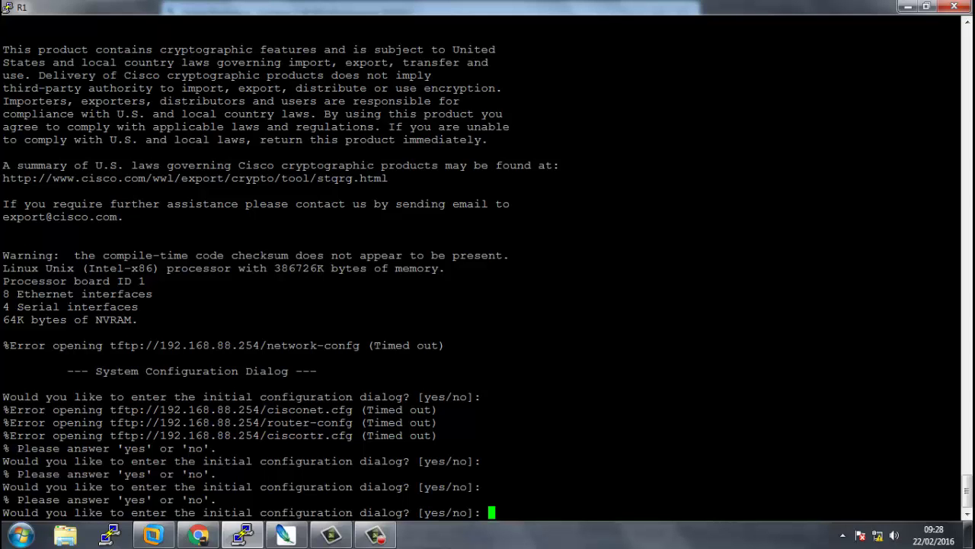
key("Enter")
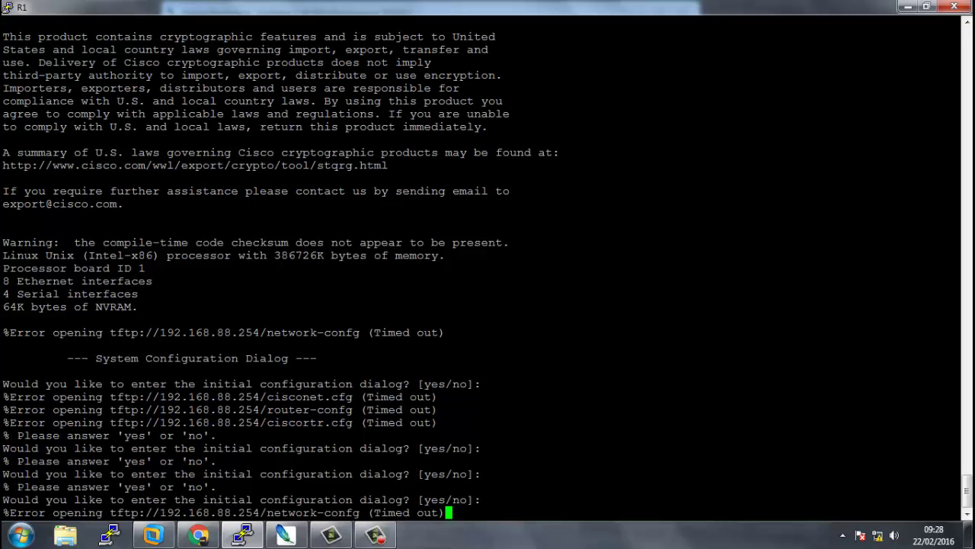
type("yes")
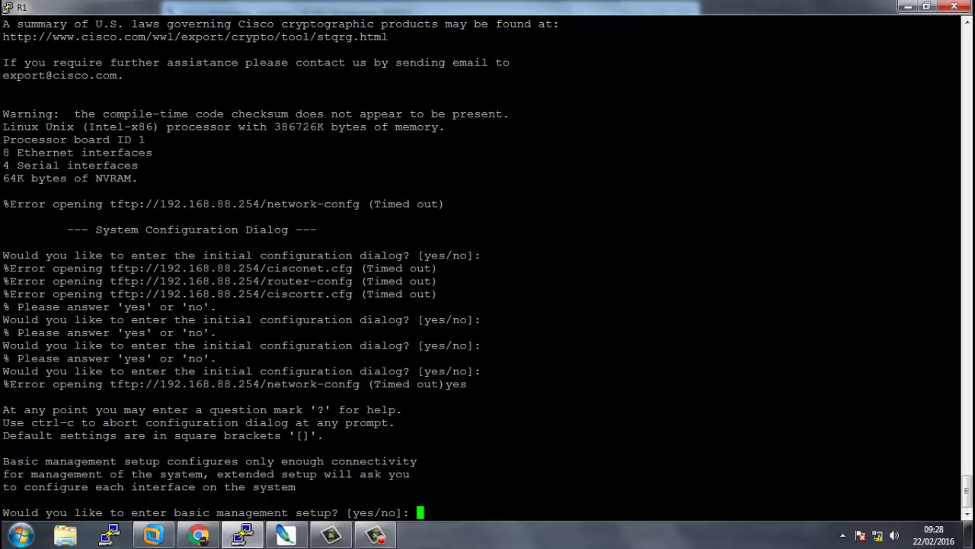
type("yes")
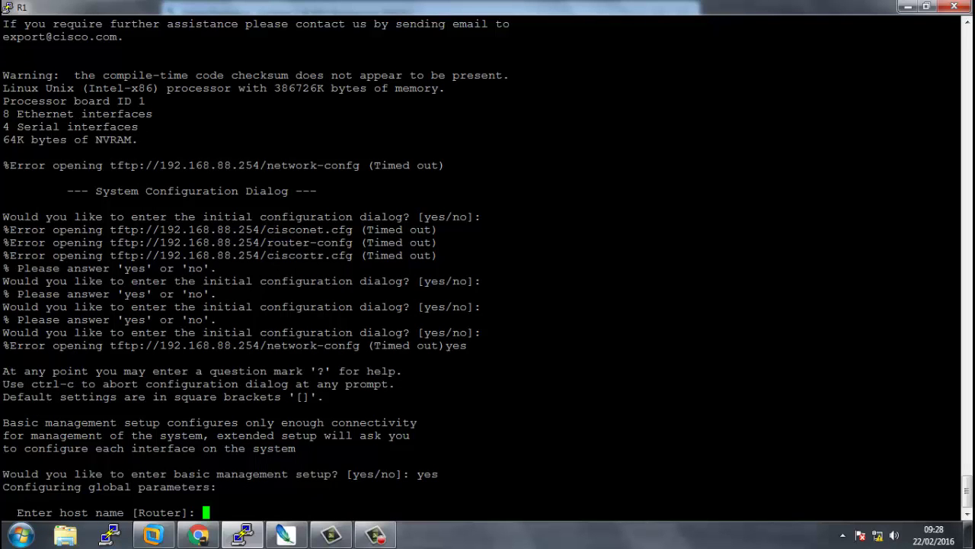
type("R1")
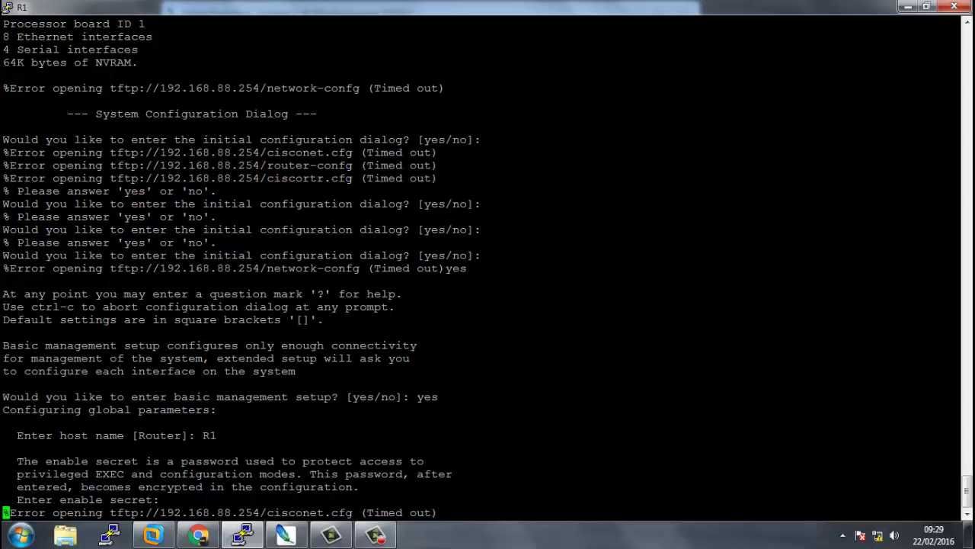
key("Return")
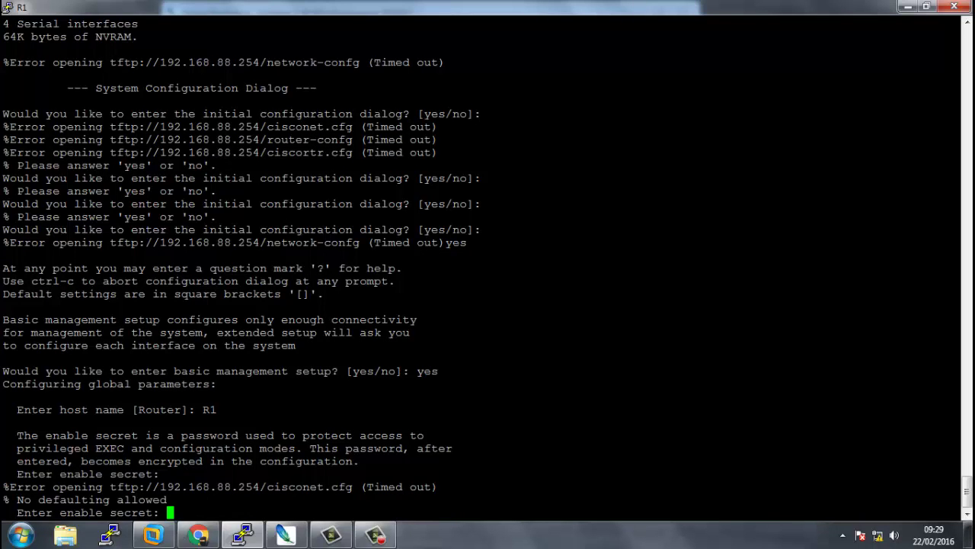
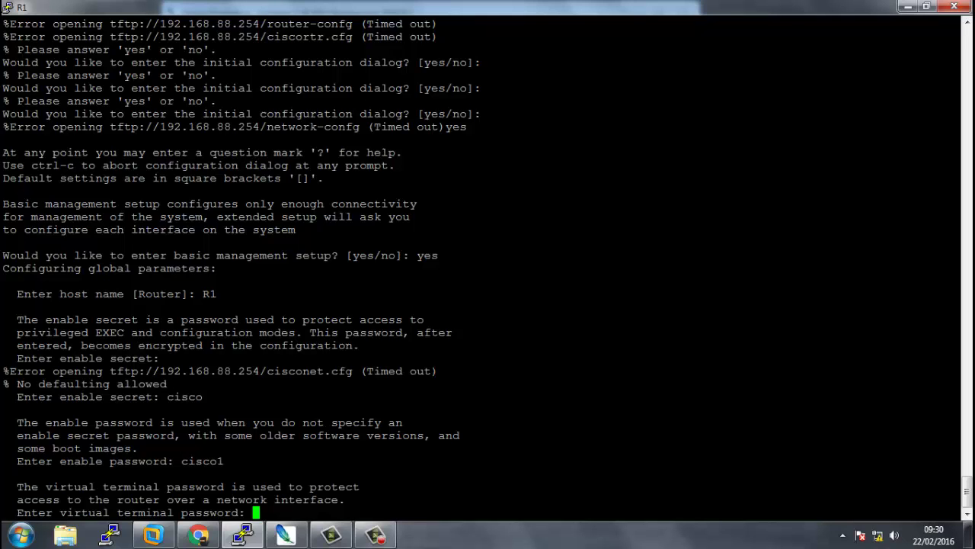
key("Enter")
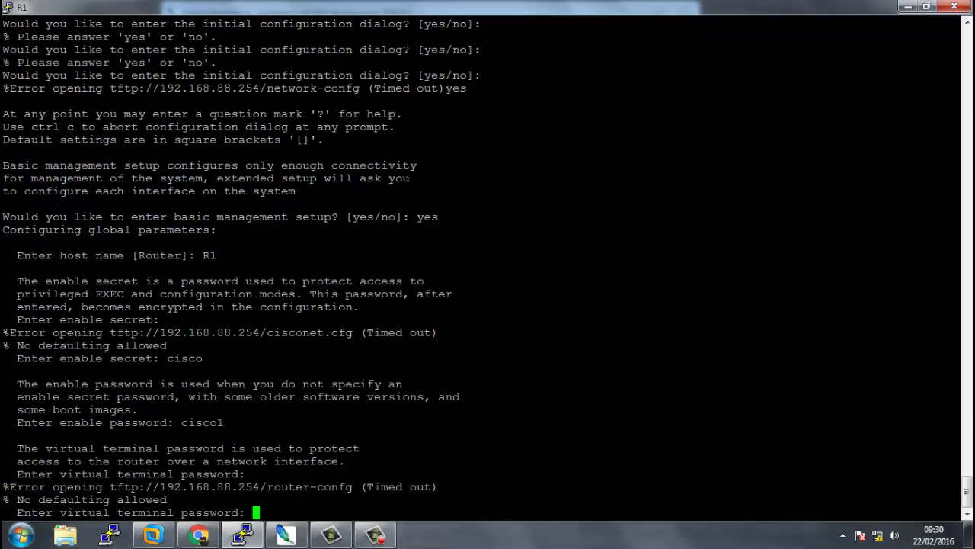
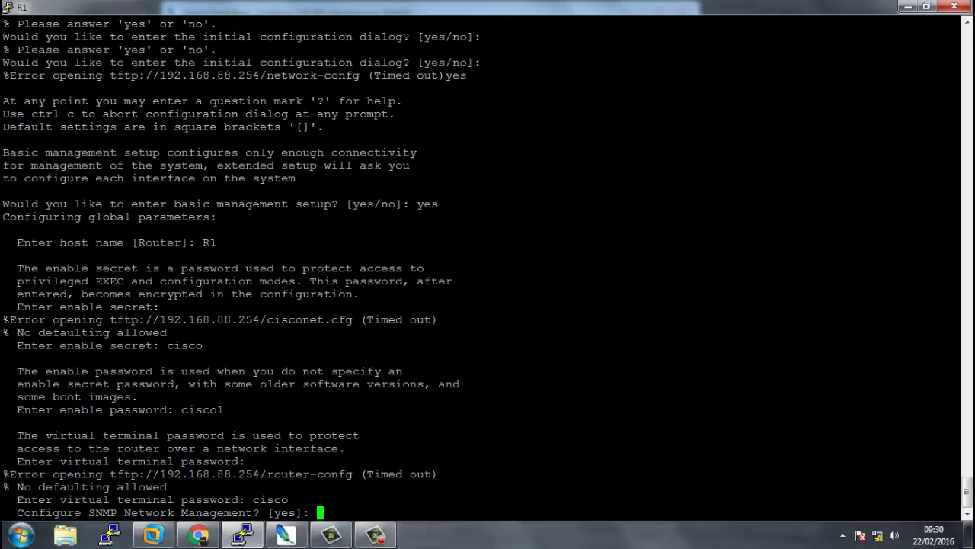
type("n")
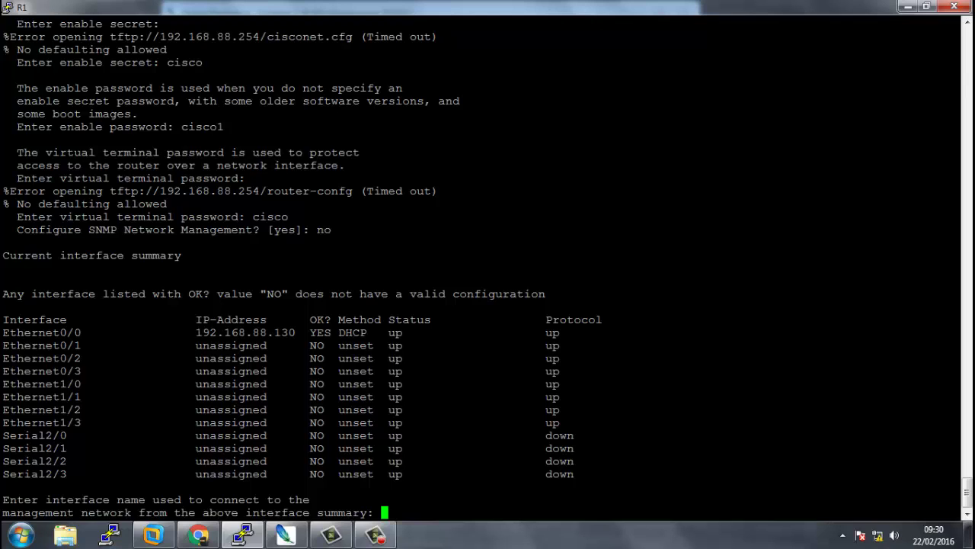
Choose Ethernet0/0 as the management interface from the interface summary
type("e0/0")
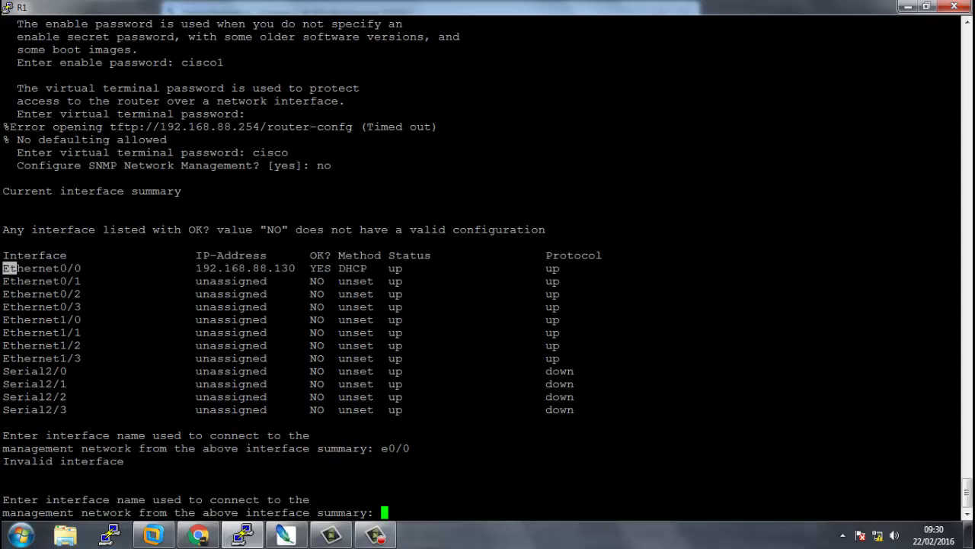
double_click(42, 268)
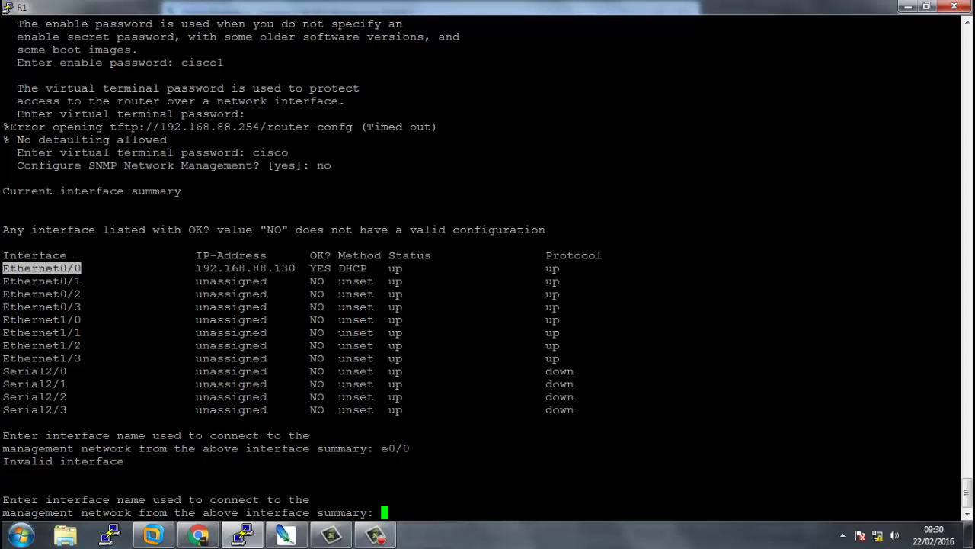
type("Ethernet0/0")
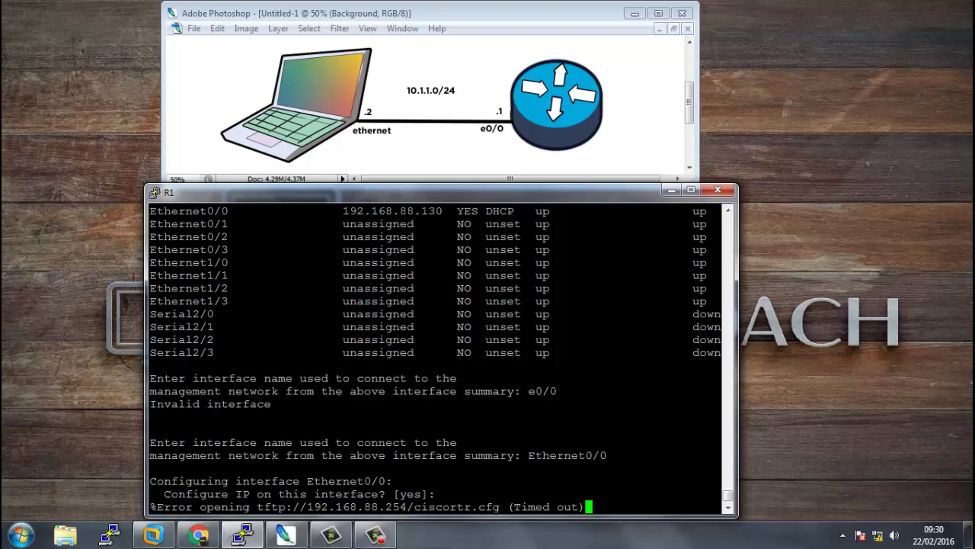
left_click(690, 189)
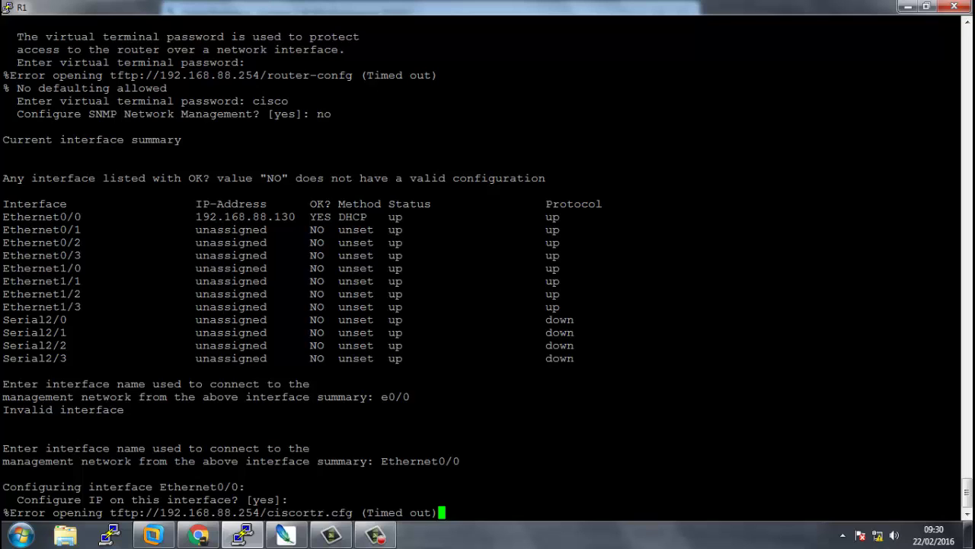
Configure IP on Ethernet0/0 with address 10.1.1.1 and mask 255.255.255.0
key("Enter")
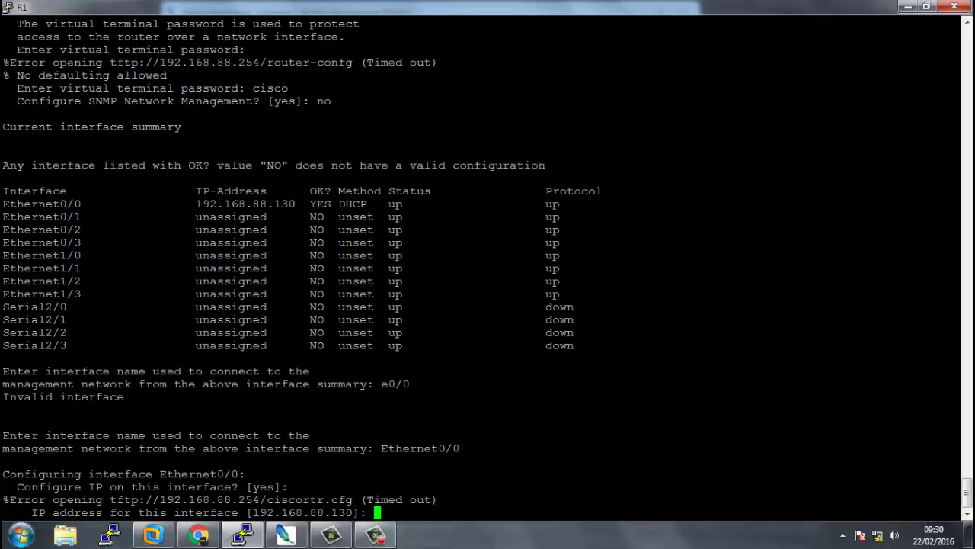
type("10.1.1.1")
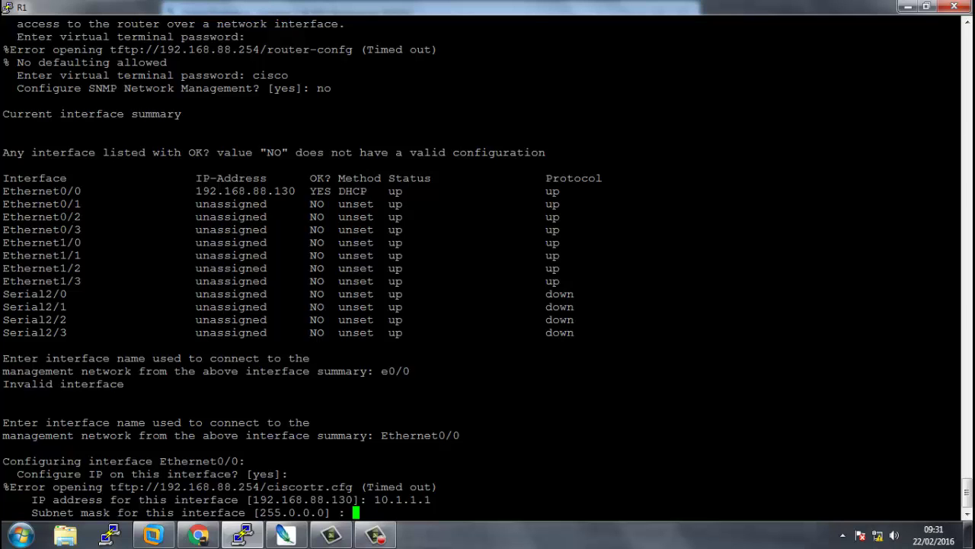
type("255")
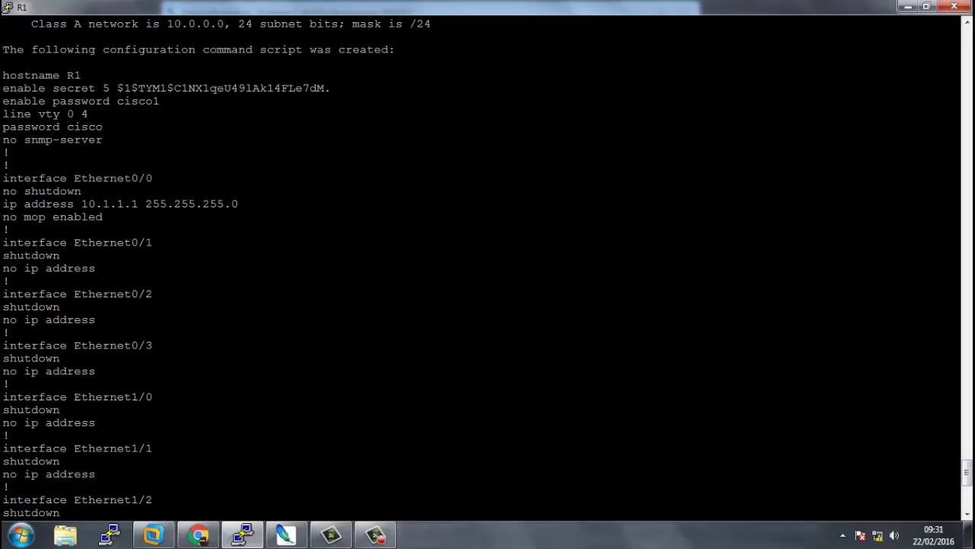
Check the assigned 10.1.1.1 address in the generated script before it is saved and applied
double_click(109, 204)
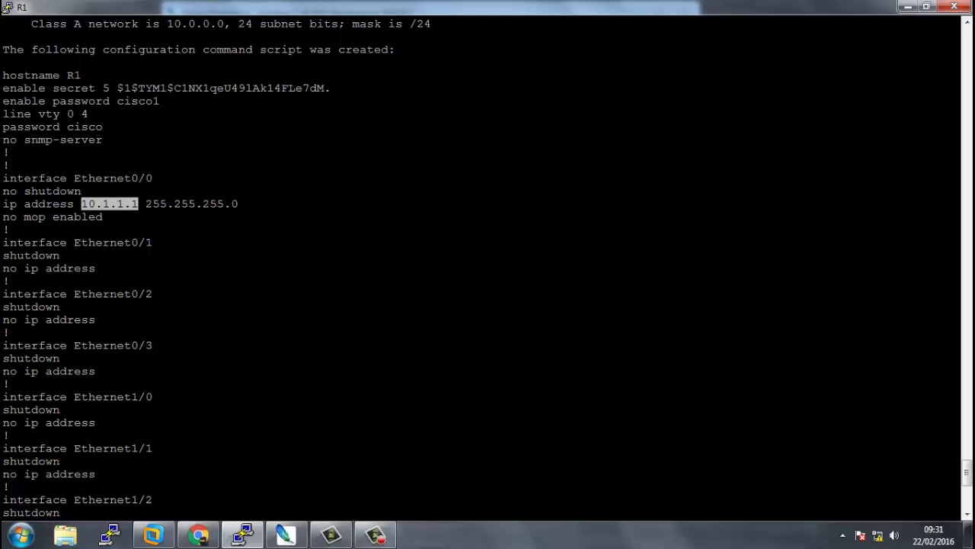
scroll("down", 3)
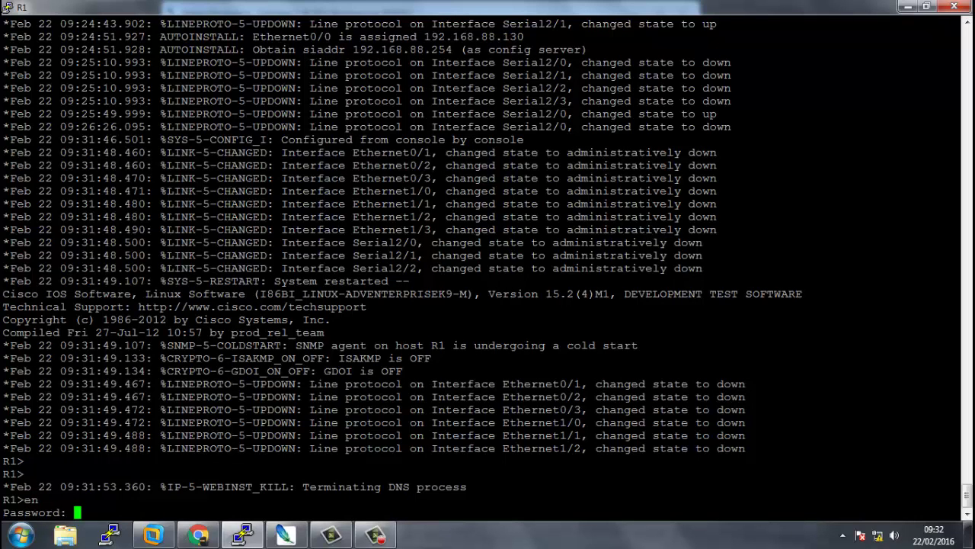
Log into privileged mode with the enable password and page through the exec command list with ?
key("enter")
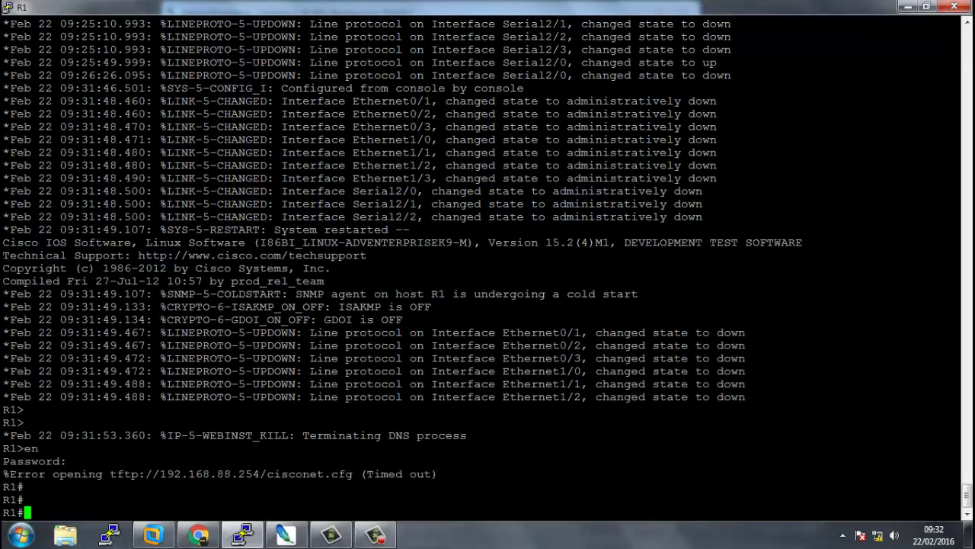
type("?")
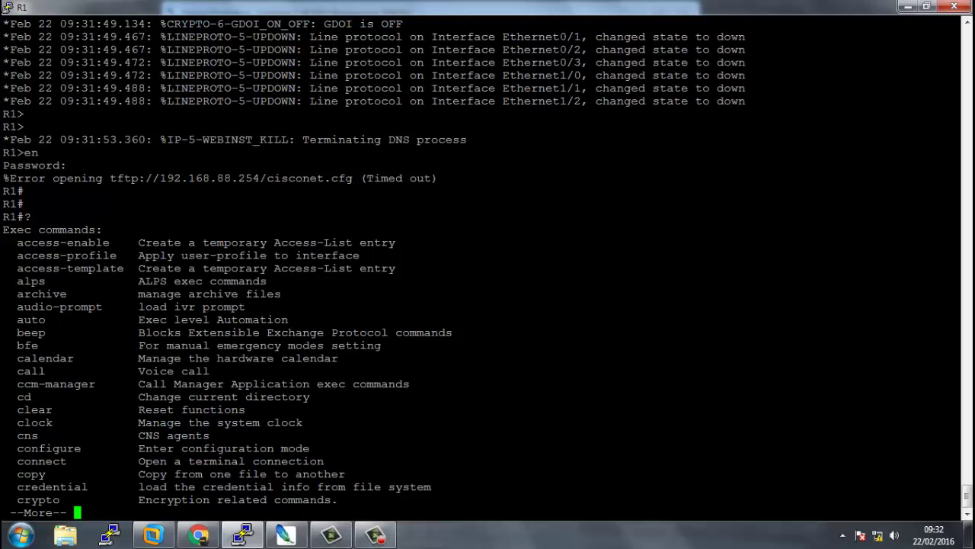
key("space")
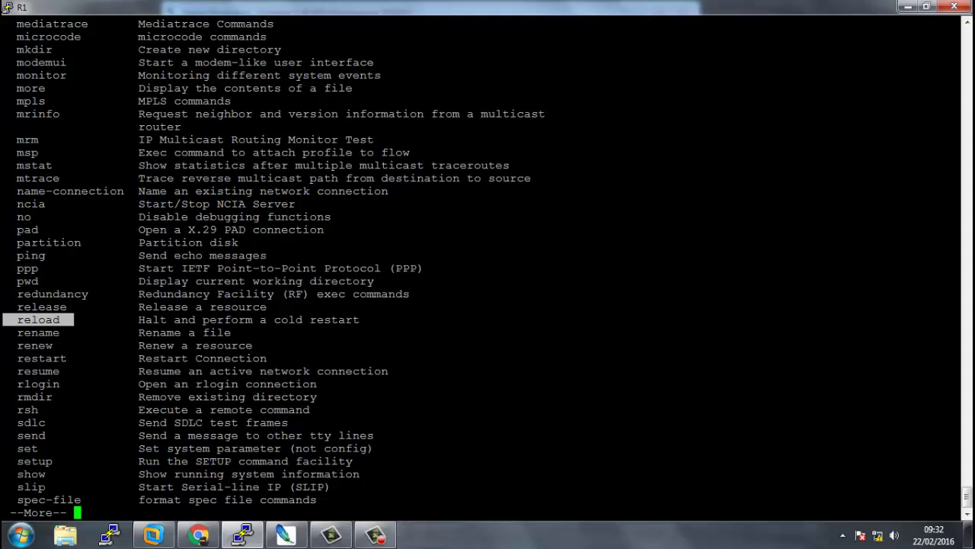
key("space")
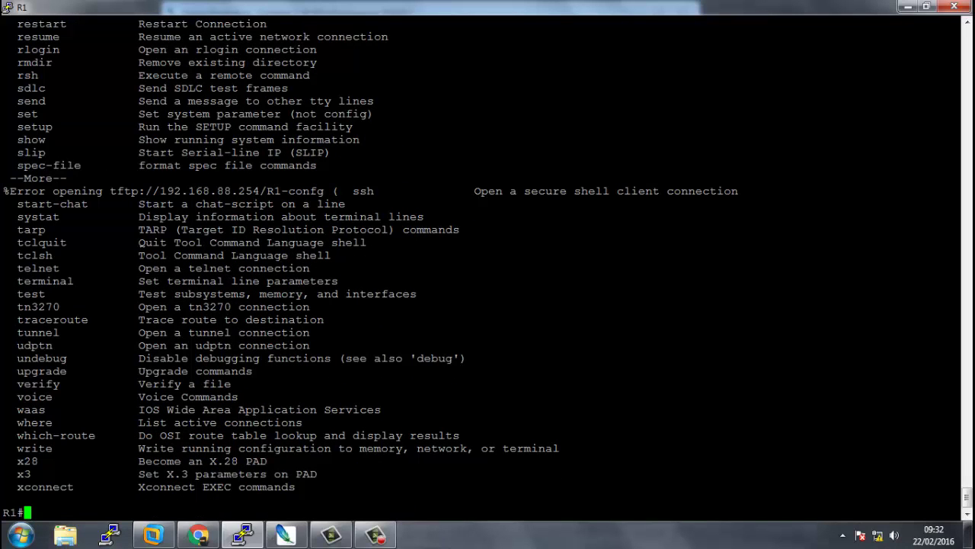
List the configure options with 'configure ?' and enter global configuration mode via configure terminal
type("configure")
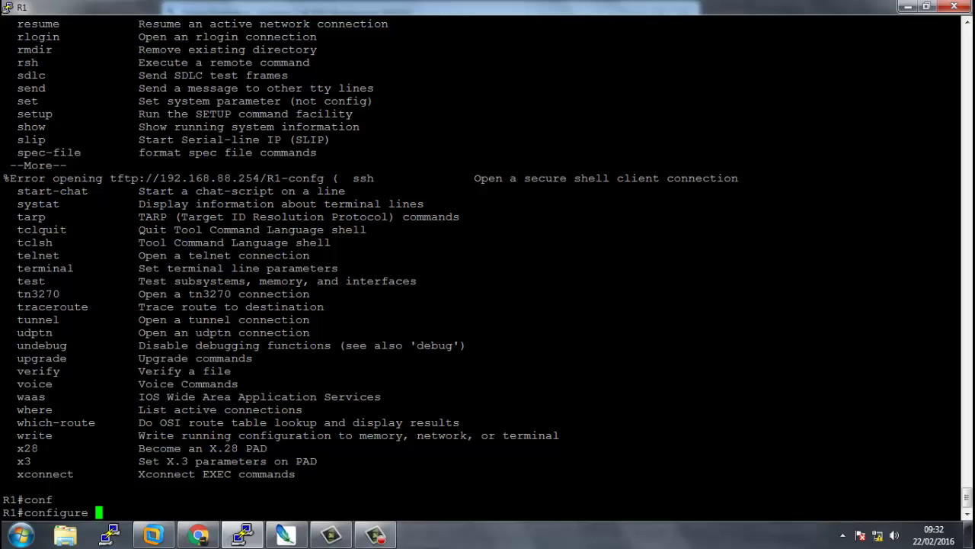
type("?")
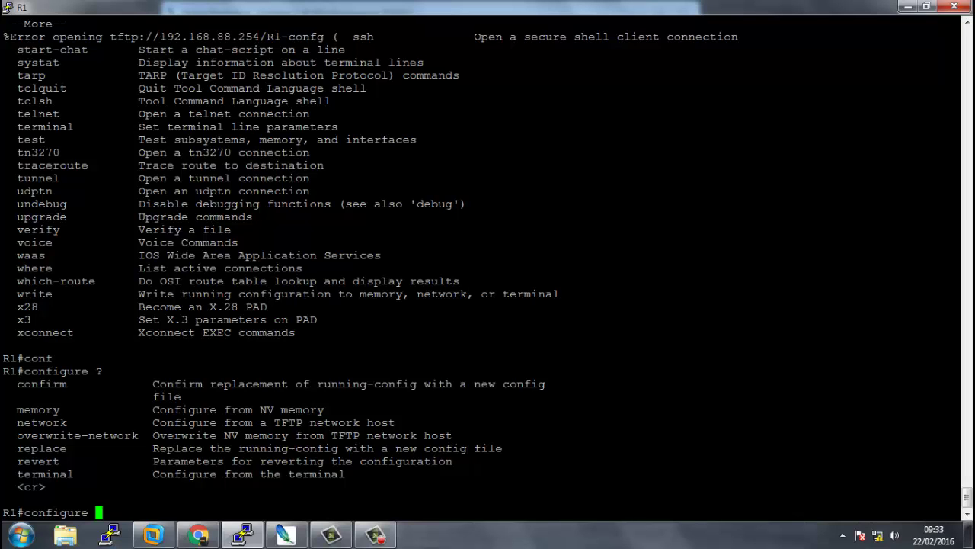
type("terminal")
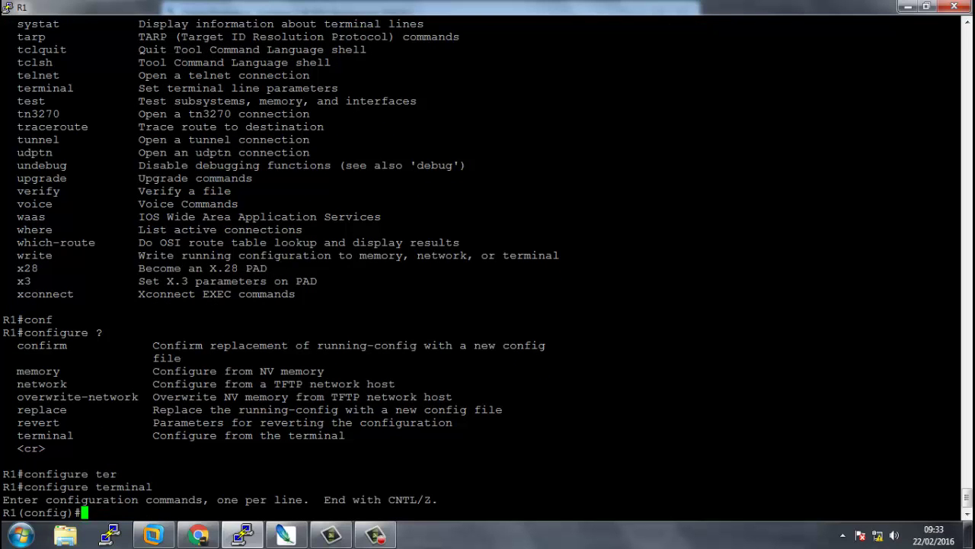
Page through the full list of global configuration commands with ?
type("?")
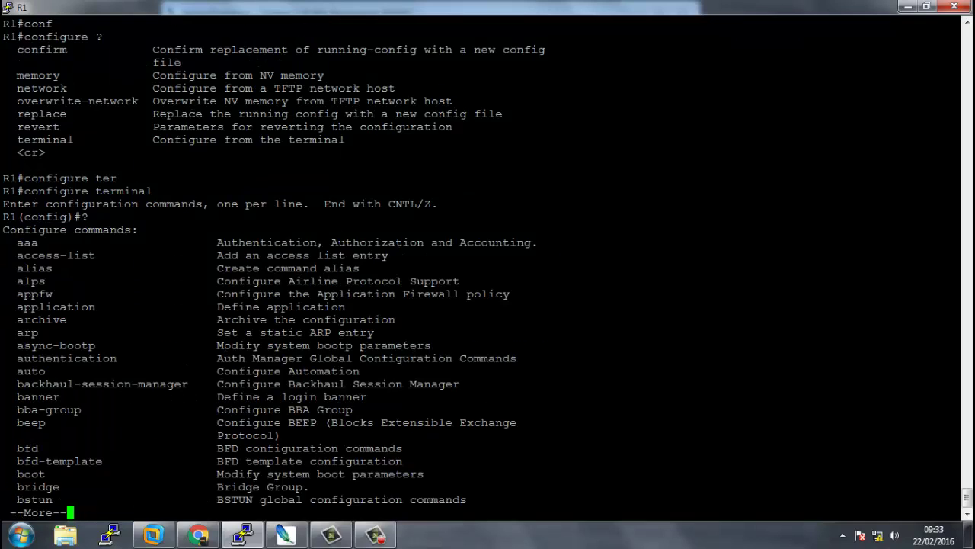
key("space")
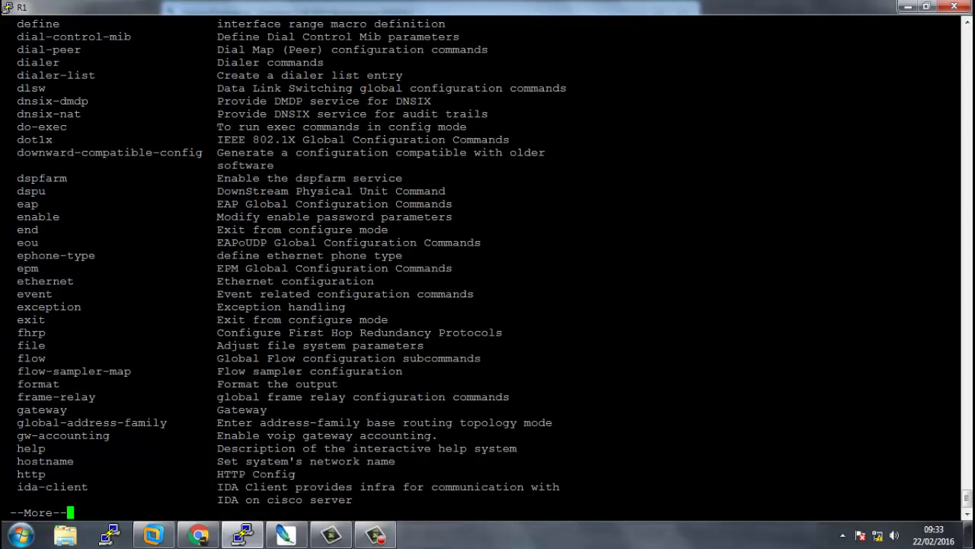
key("space")
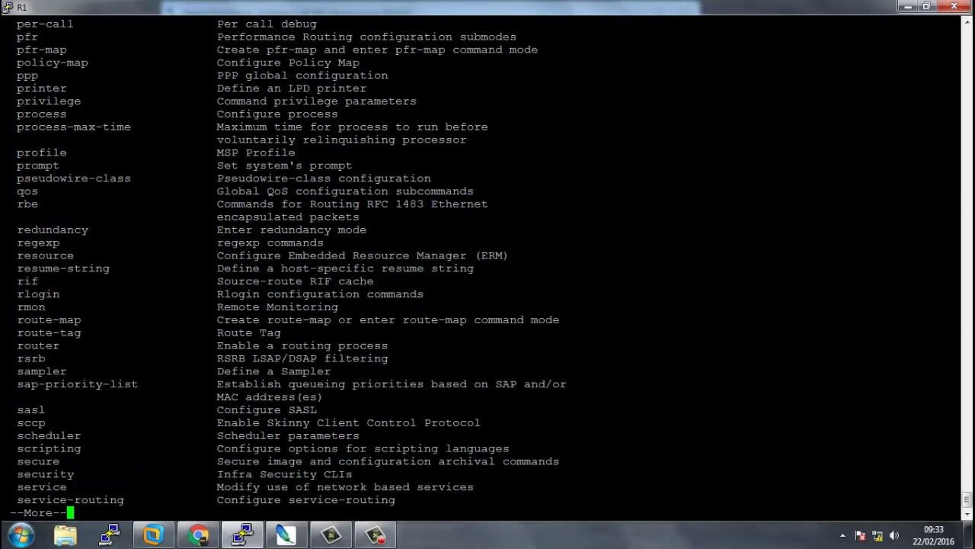
key("space")
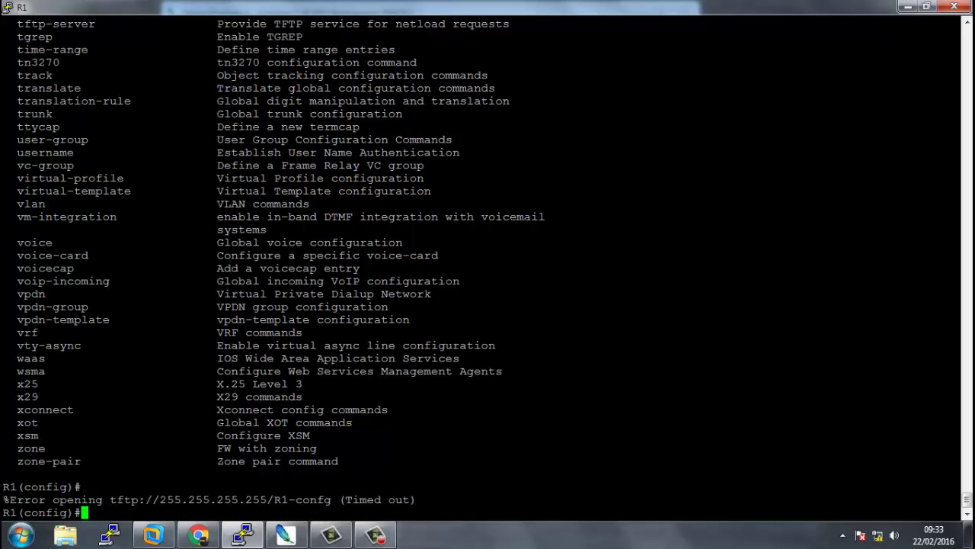
Disable network configuration loading with 'no service config' and return to privileged EXEC
type("no service config")
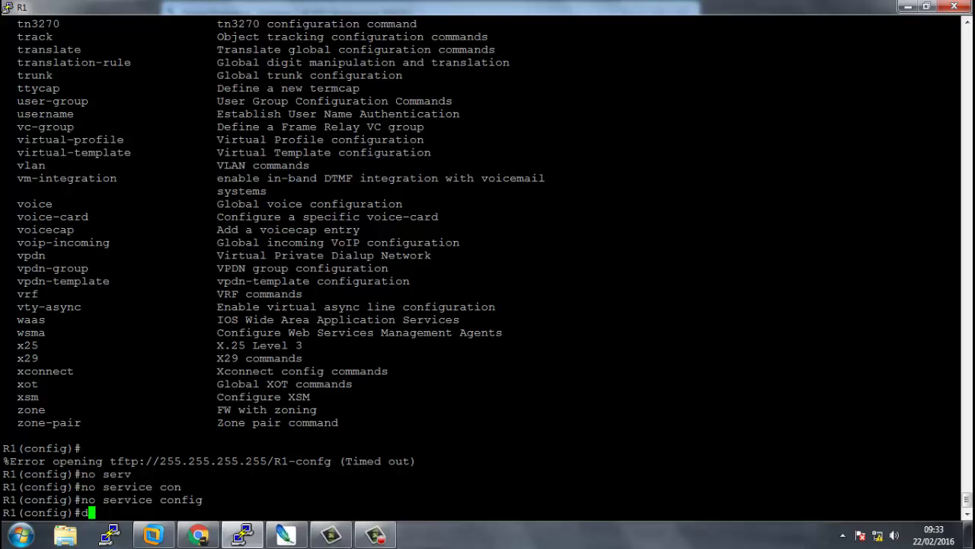
key("BackSpace")
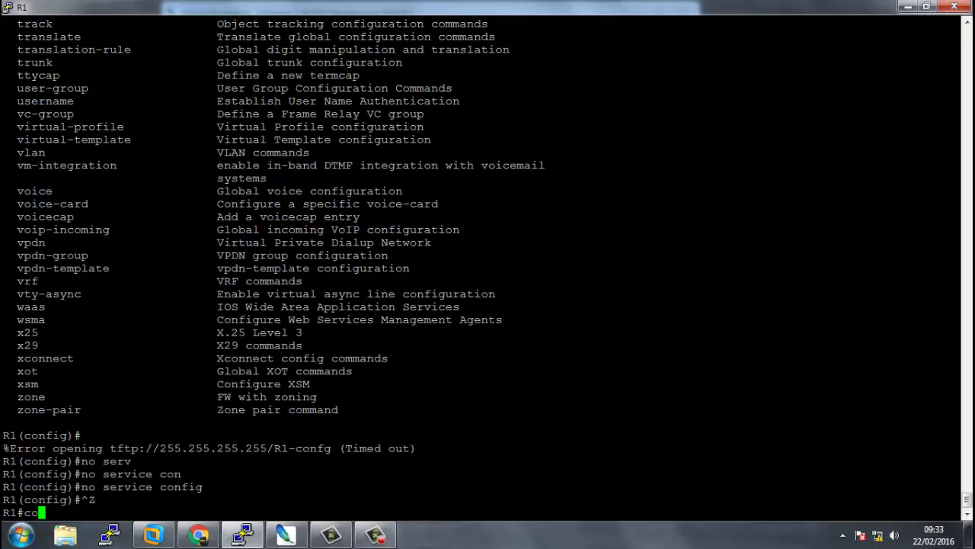
Copy the running configuration to startup-config and begin the show startup-config command
type("copy running-config startup-config")
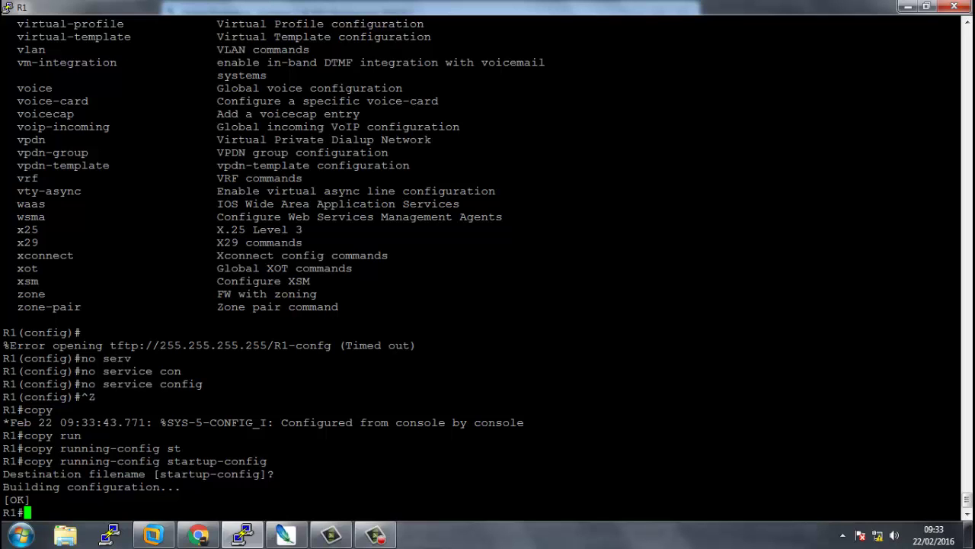
type("sh st")
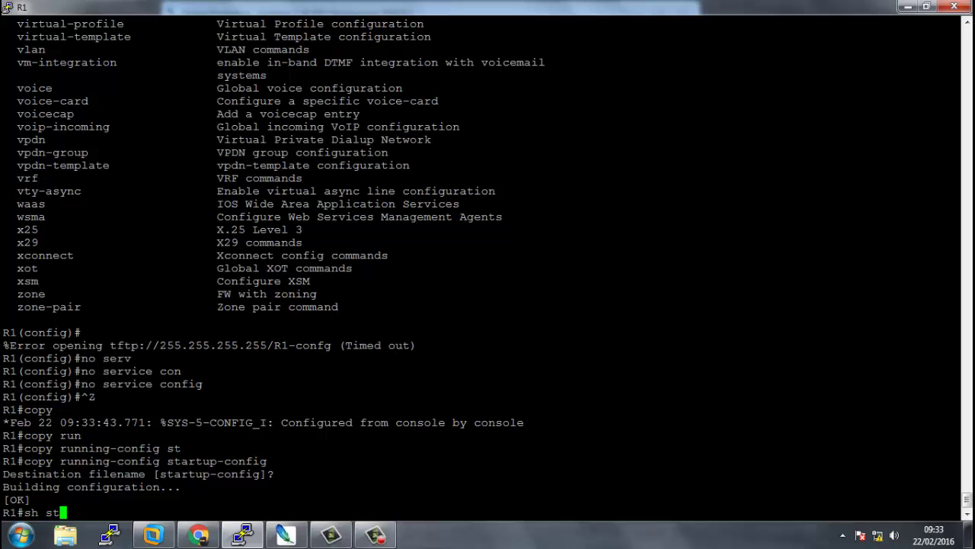
Display the startup configuration and highlight the Ethernet0/0 address 10.1.1.1 255.255.255.0
type("art")
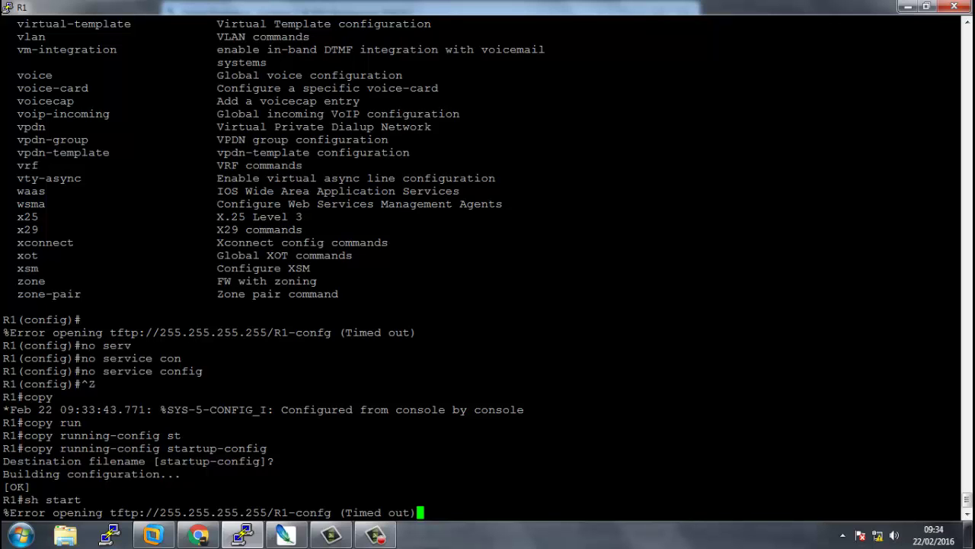
key("enter")
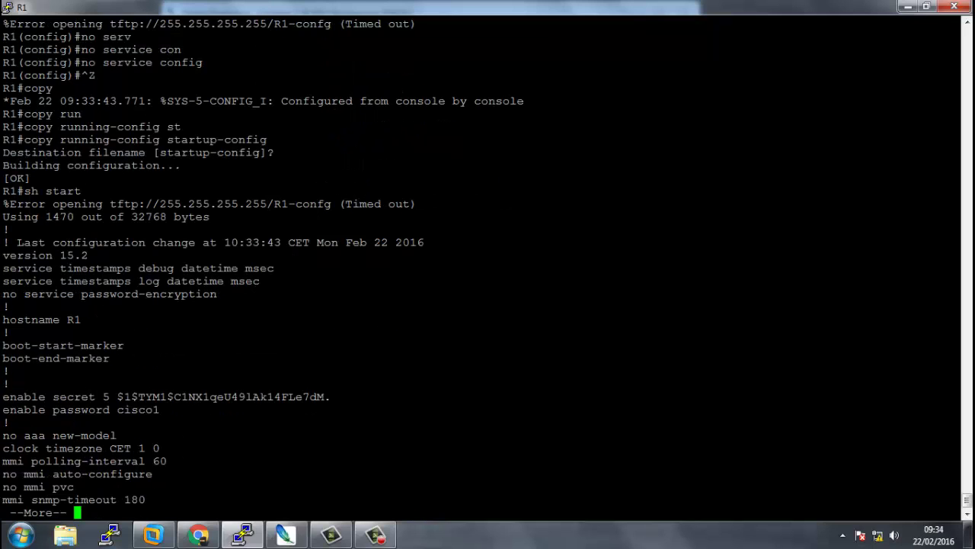
double_click(70, 320)
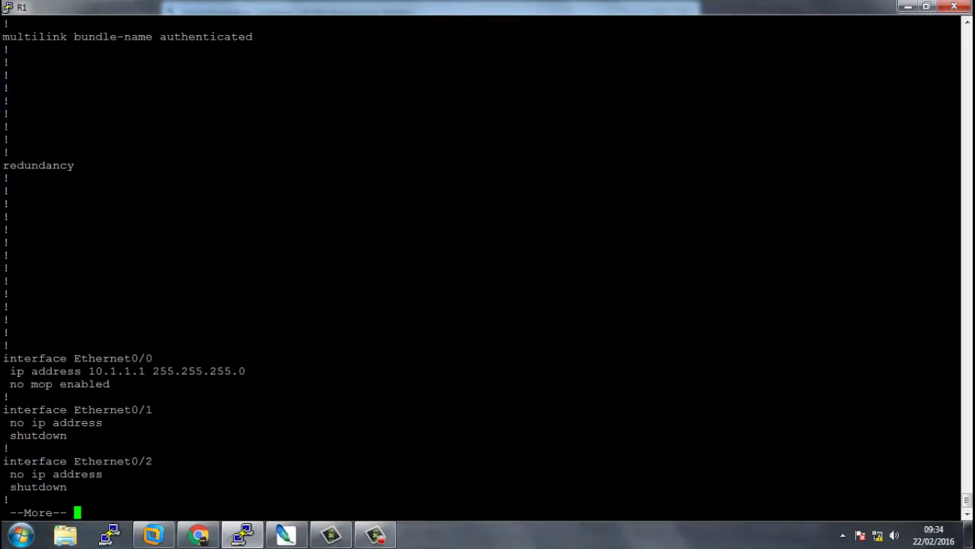
left_click_drag(88, 370, 246, 370)
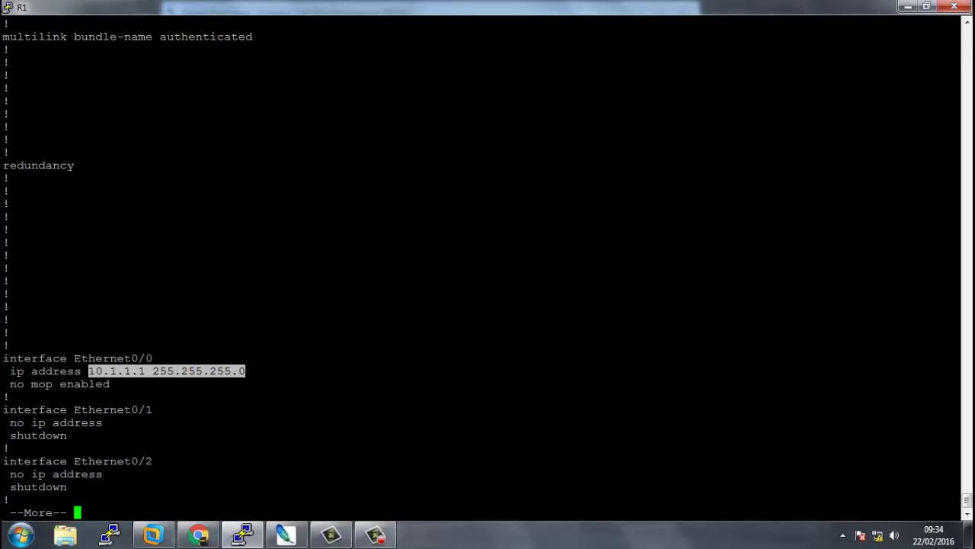
Page through the rest of the startup configuration and begin the configure command
key("space")
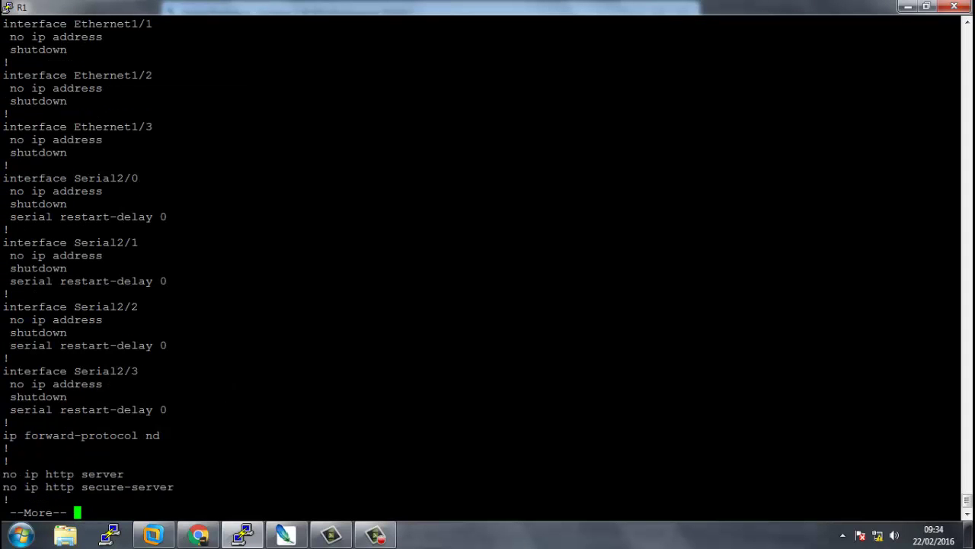
key("space")
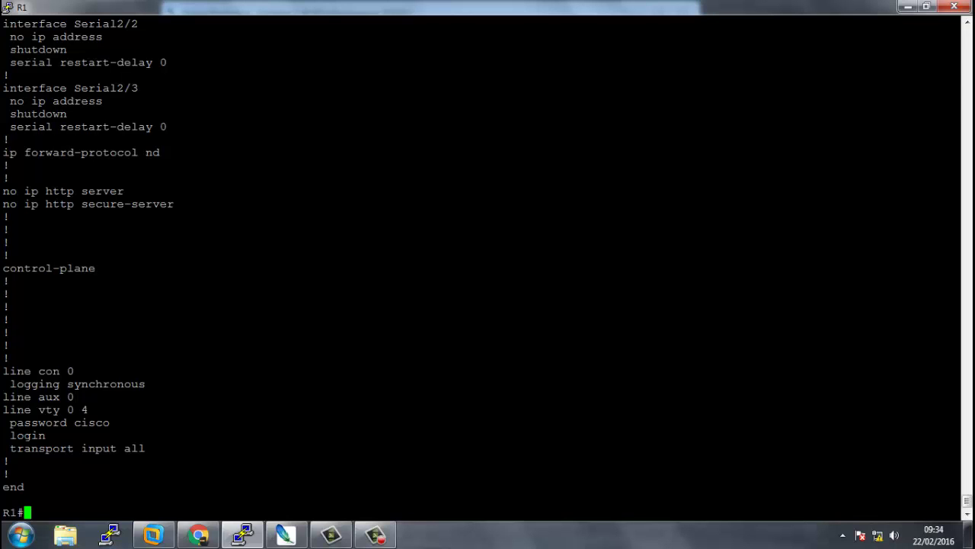
type("con")
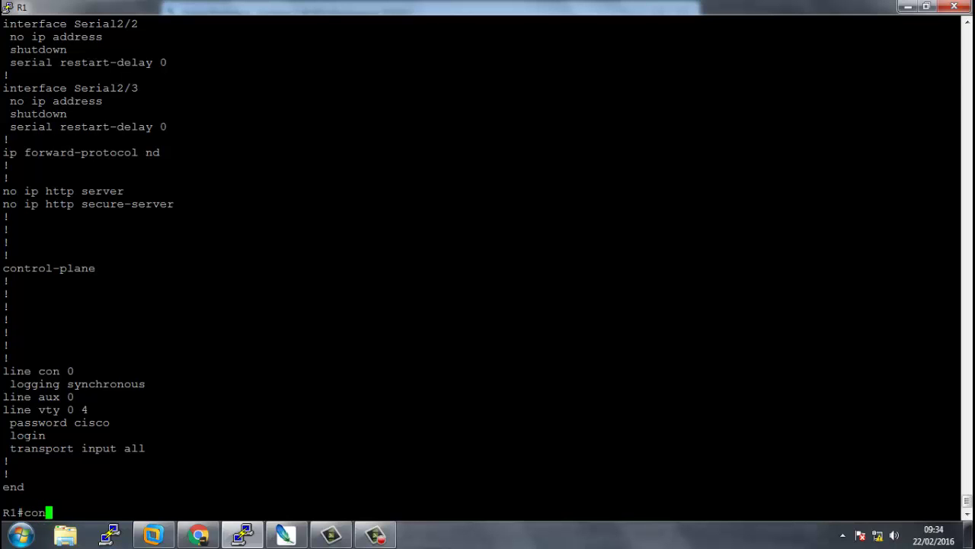
Re-enter configuration mode with configure terminal and reapply 'no service config'
type("configure terminal")
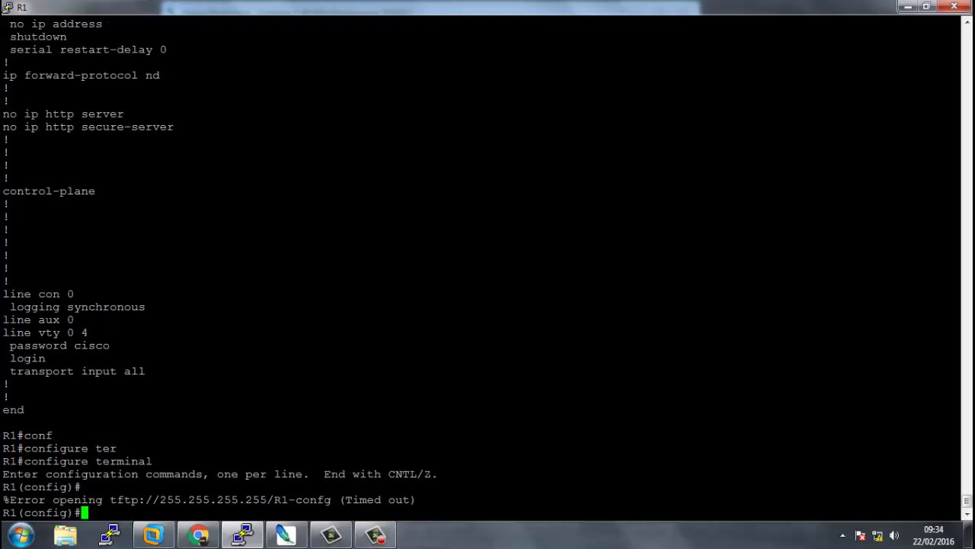
type("no service config")
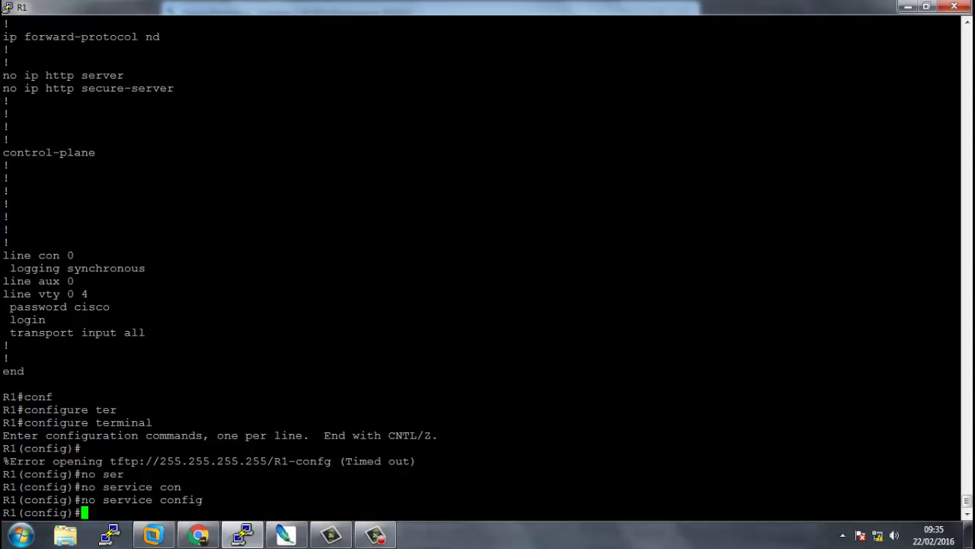
Enter 'do write memory' at the config prompt to save the running configuration
type("do wr")
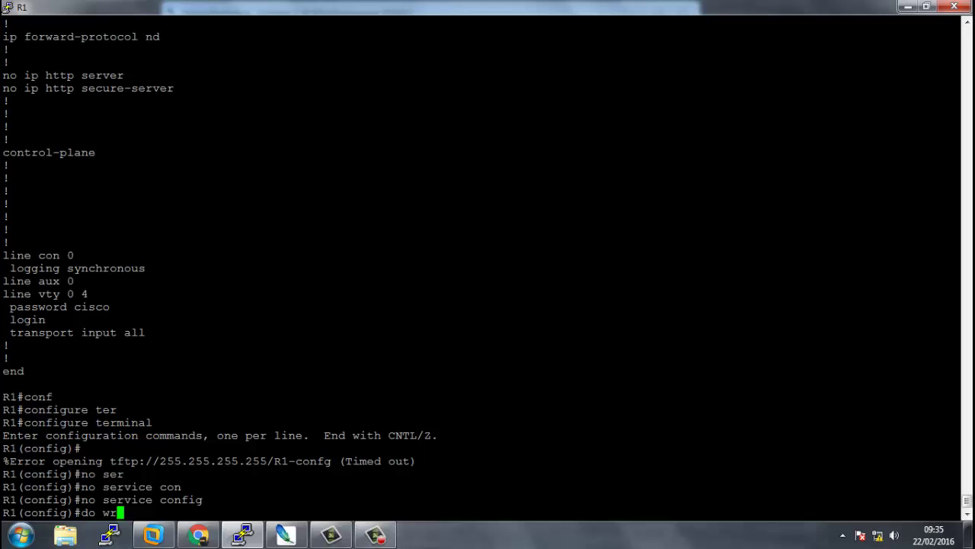
type("ite mem")
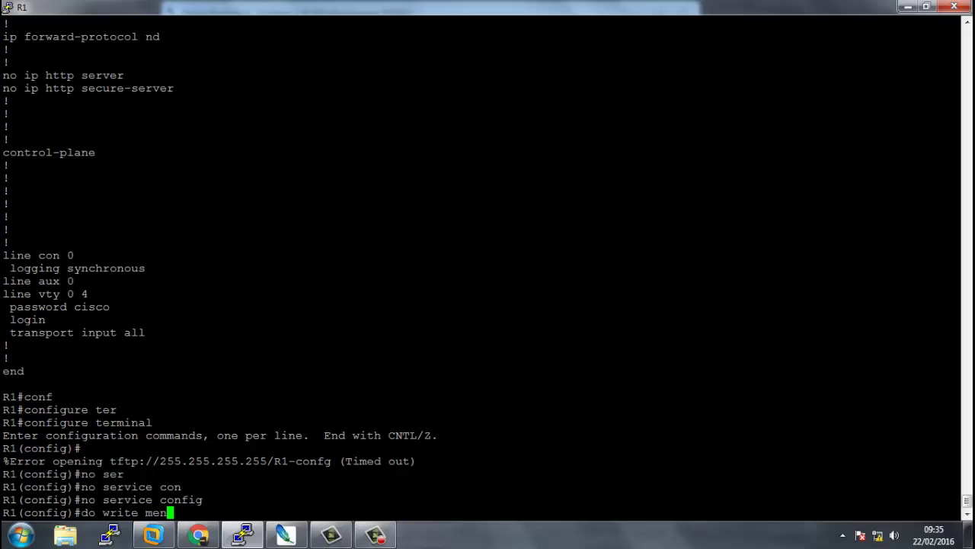
type("o")
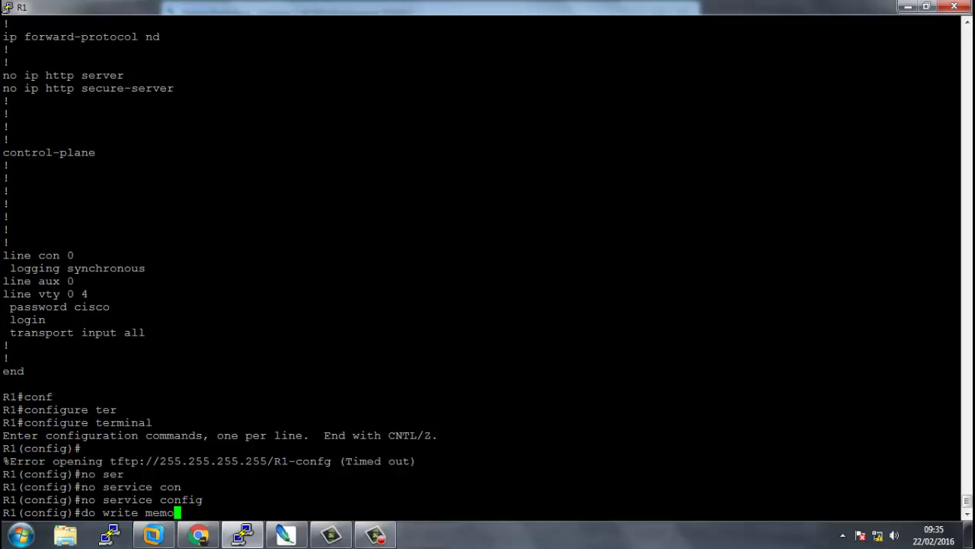
type("ry")
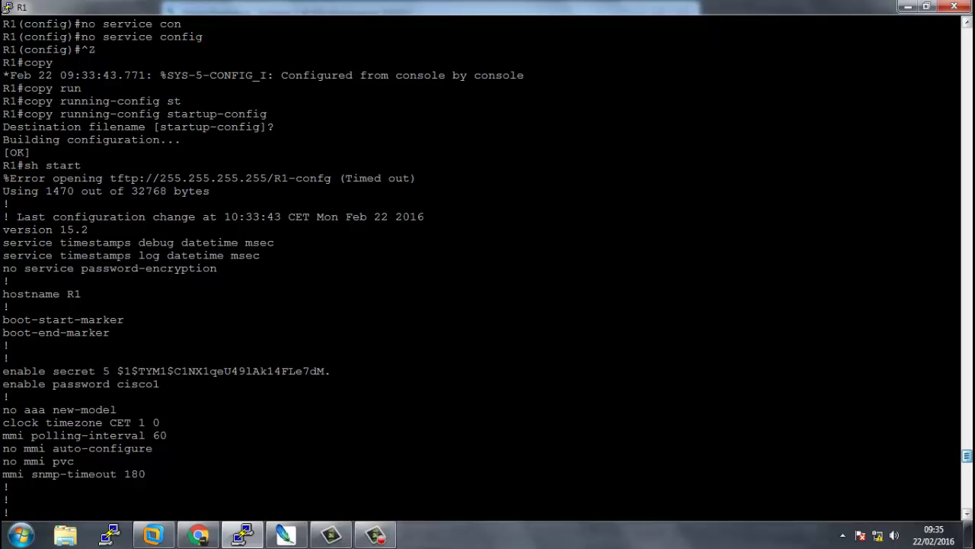
scroll("down", 3)
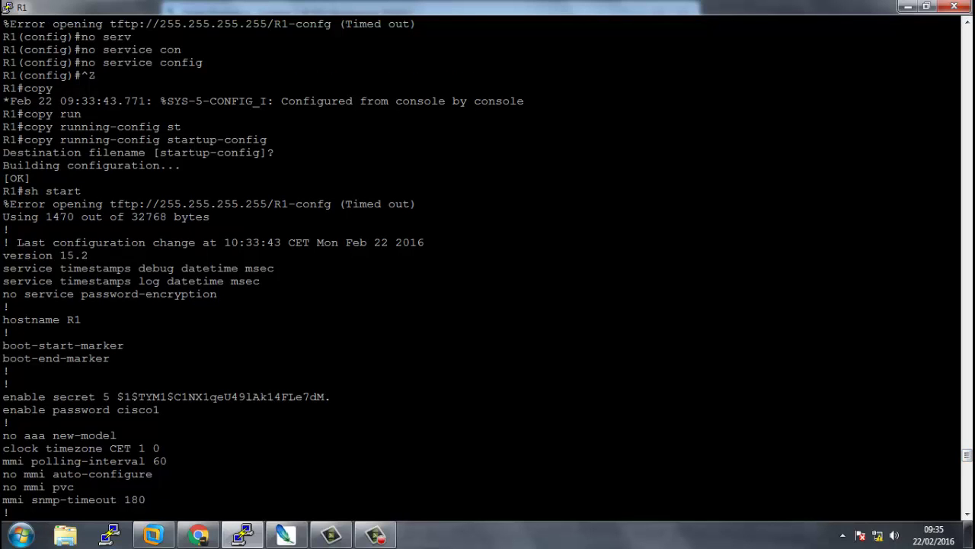
left_click_drag(16, 131, 260, 125)
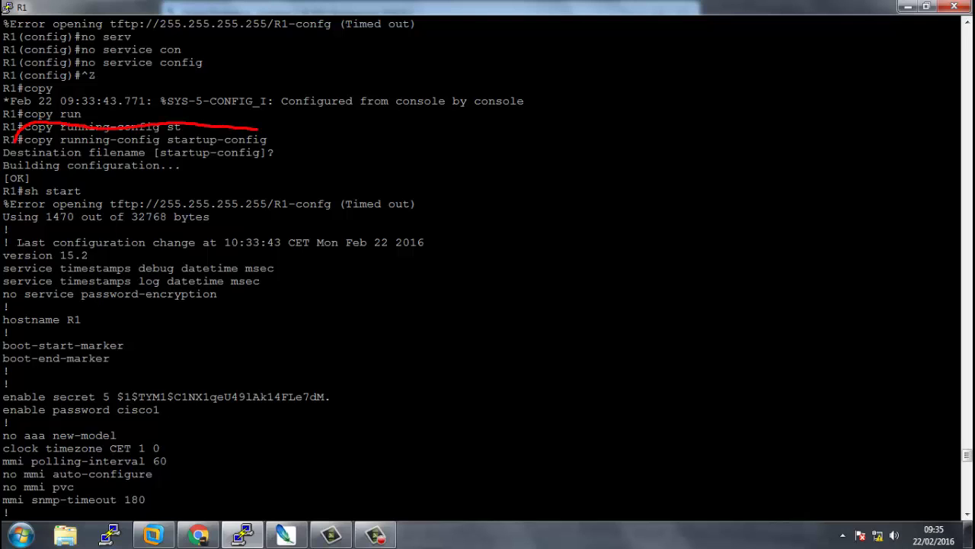
left_click_drag(12, 141, 267, 152)
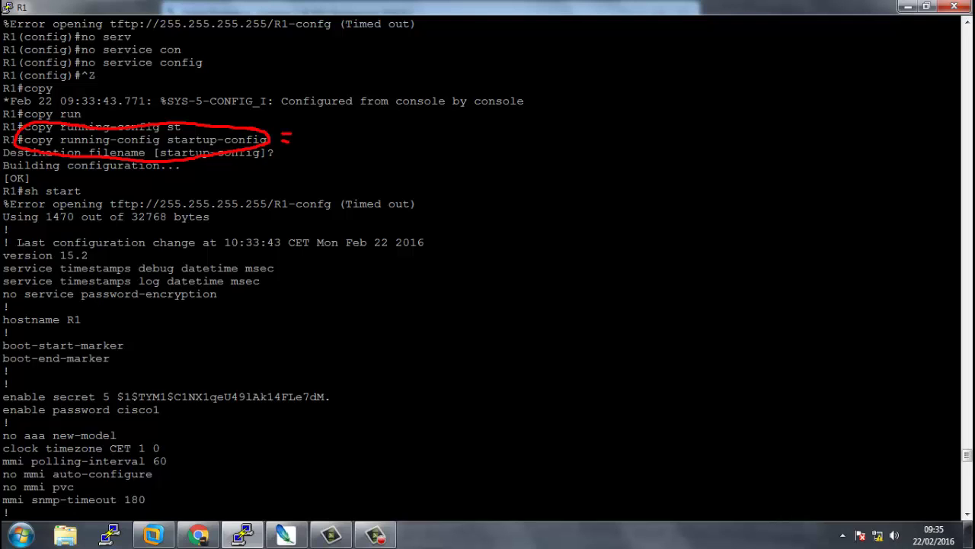
left_click_drag(304, 138, 338, 137)
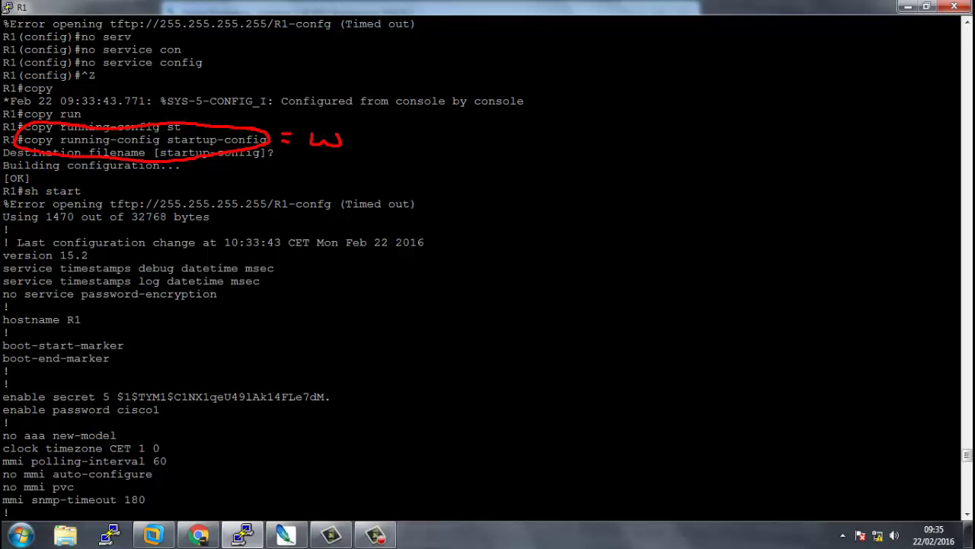
left_click_drag(343, 140, 365, 137)
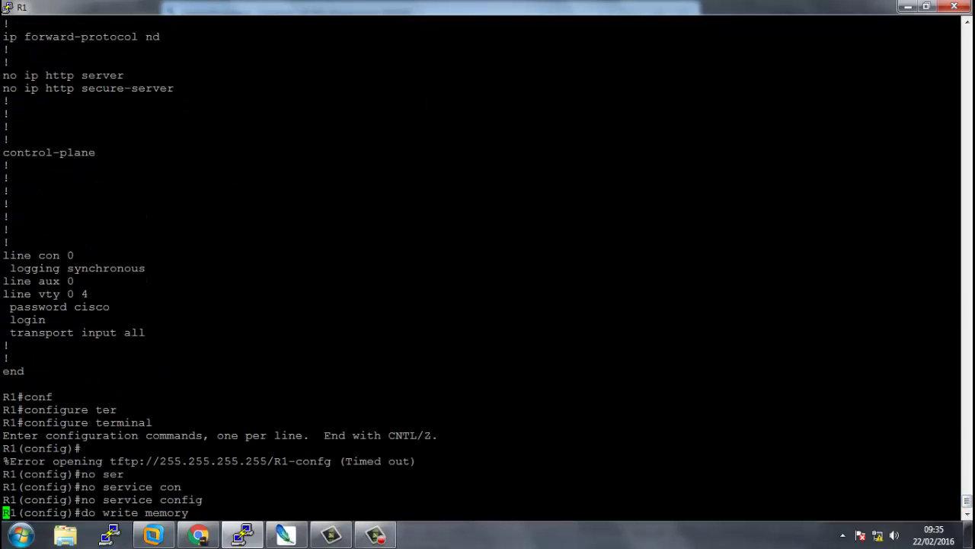
Run 'do write memory' to save the configuration, then confirm 'do reload' to restart R1
key("Return")
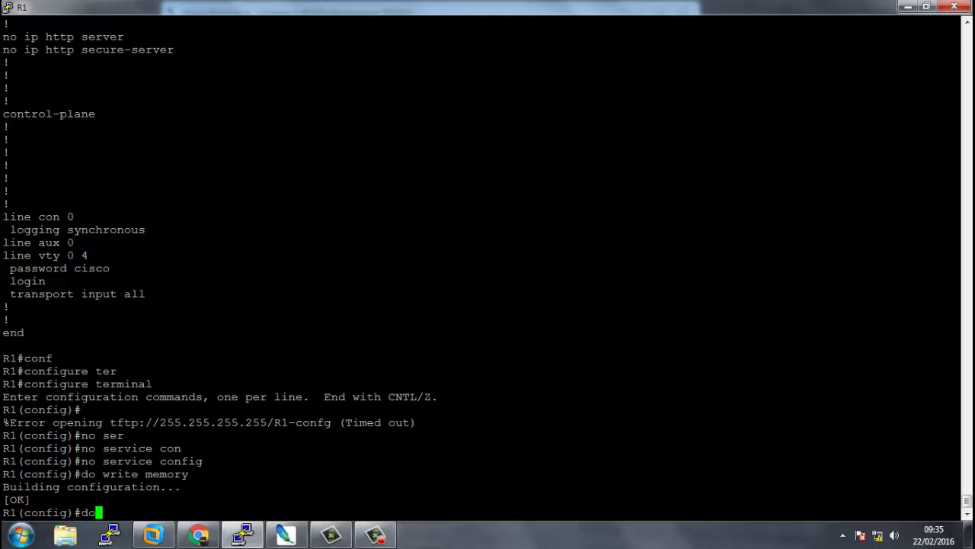
type("reload")
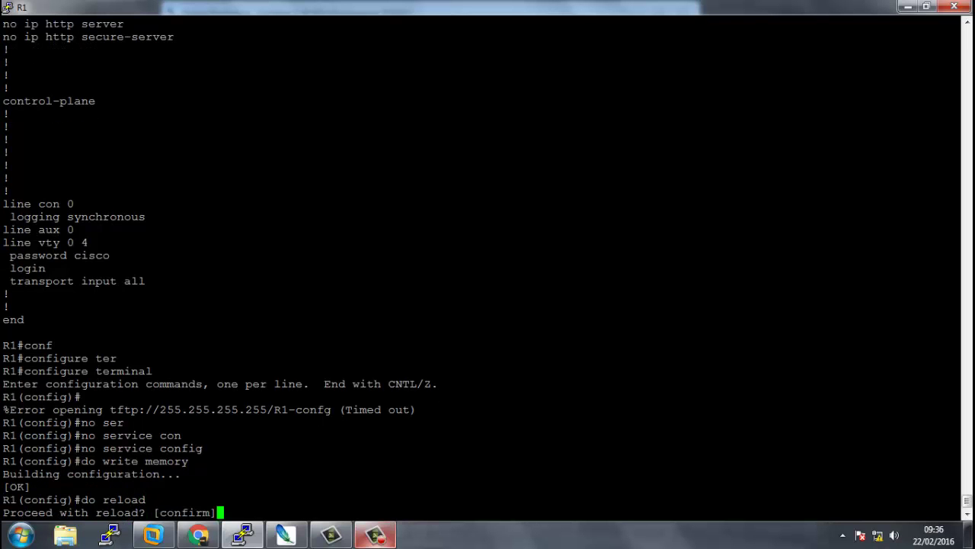
key("enter")
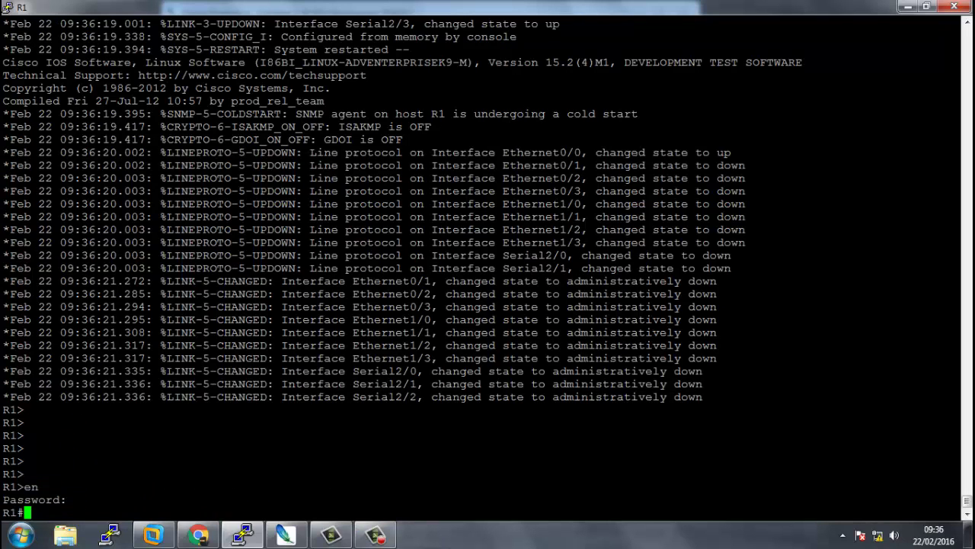
type("conf t")
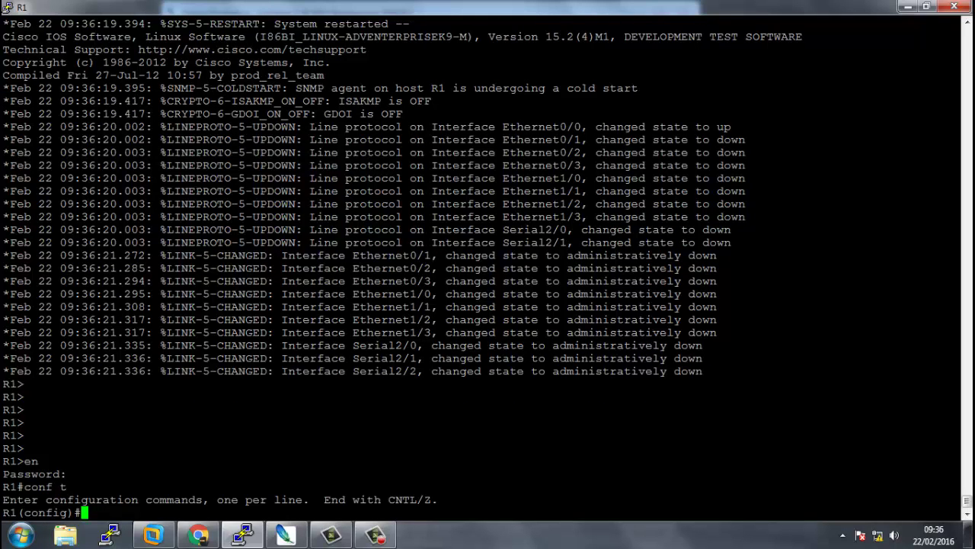
type("hostname")
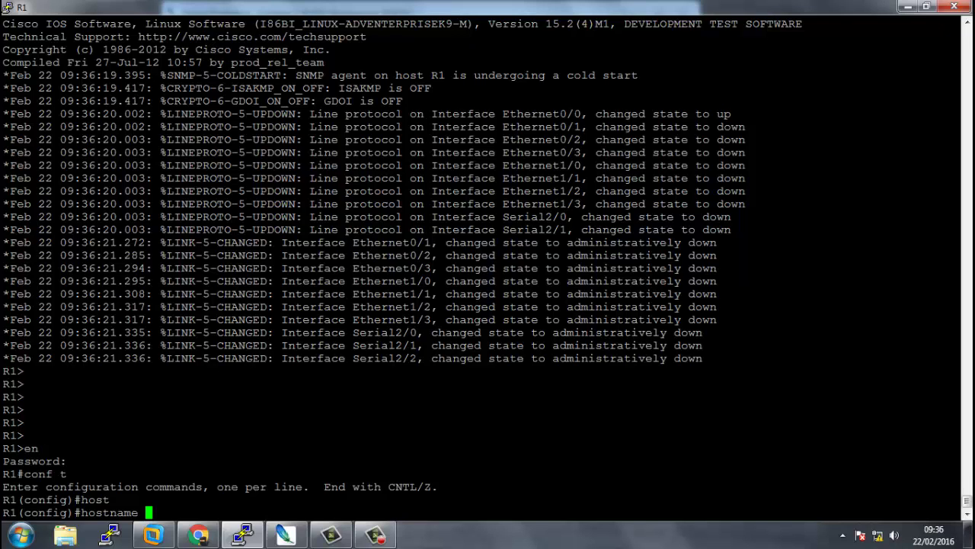
type("Router")
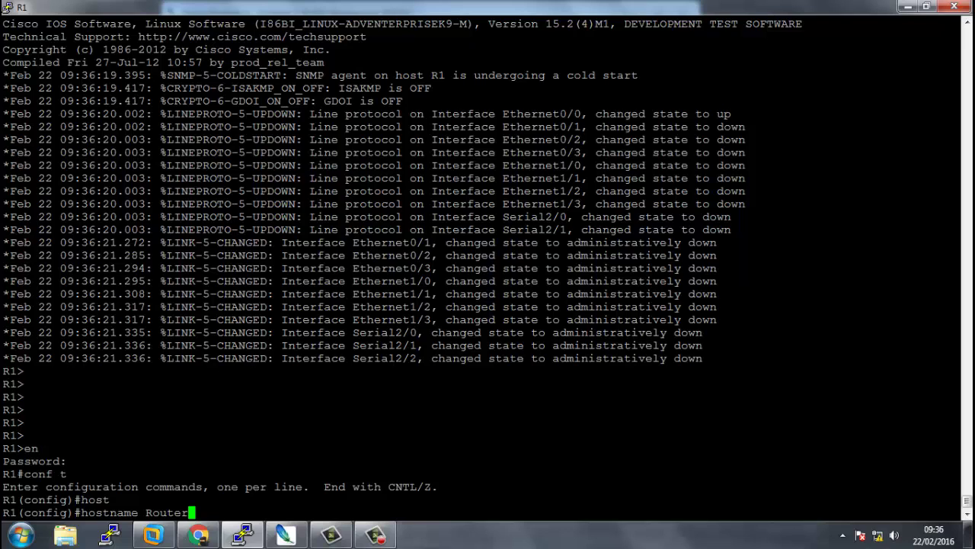
key("Return")
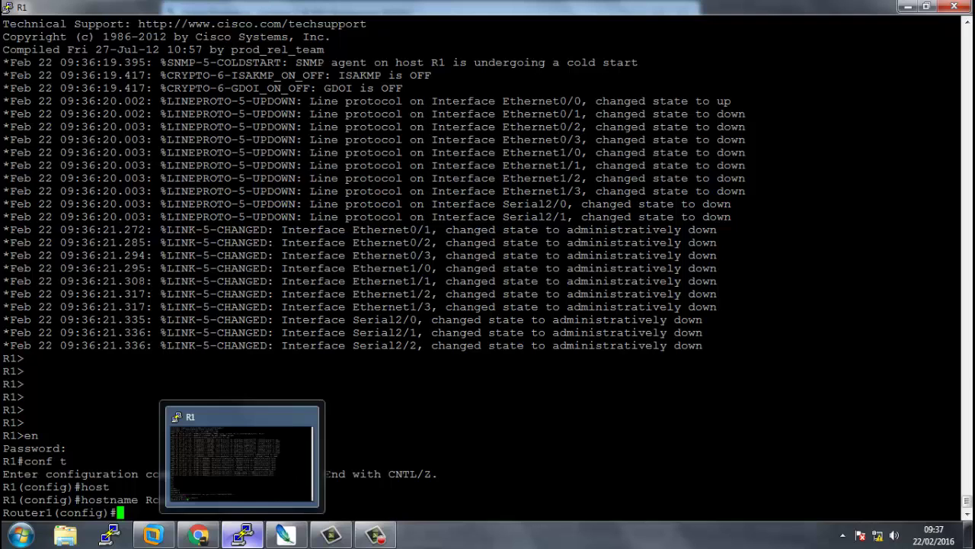
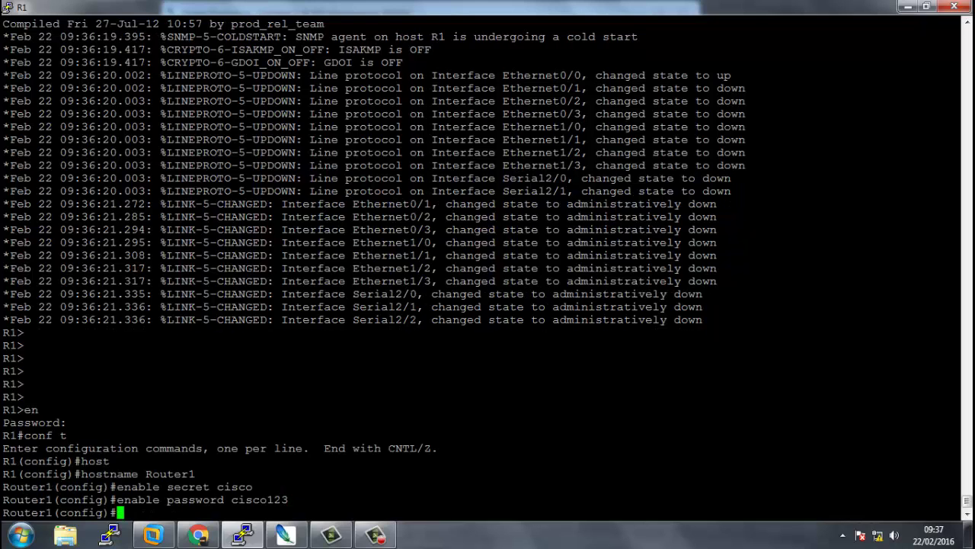
Enter interface configuration for Ethernet0/0
type("int")
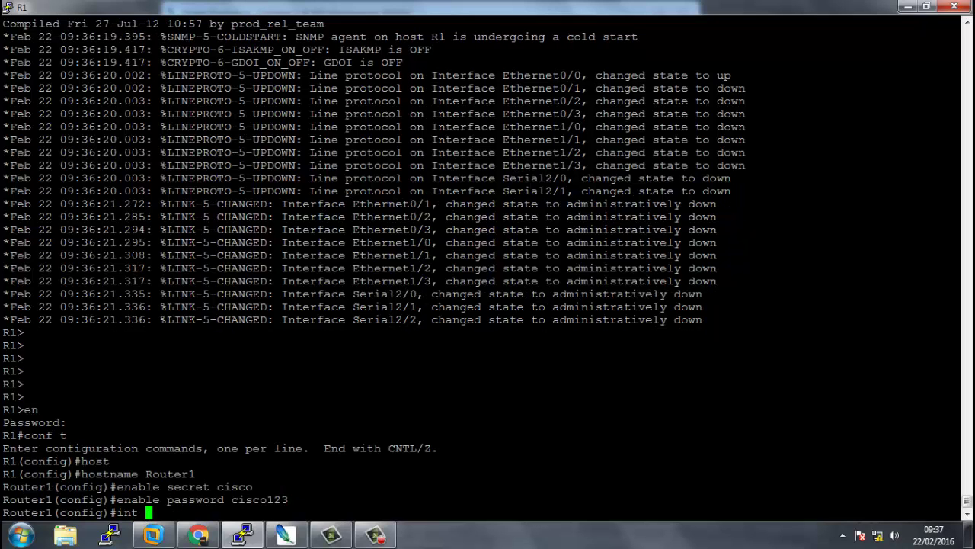
type("e")
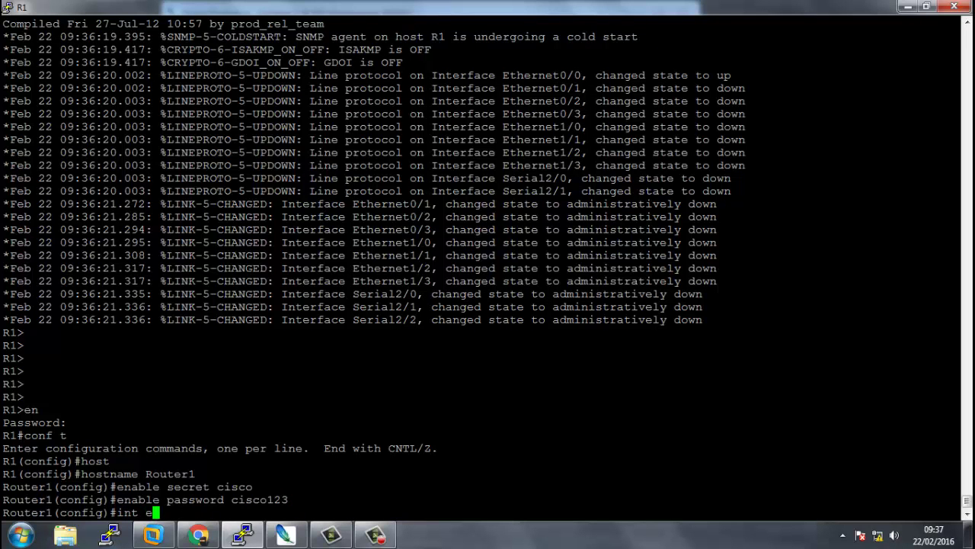
type("0/0")
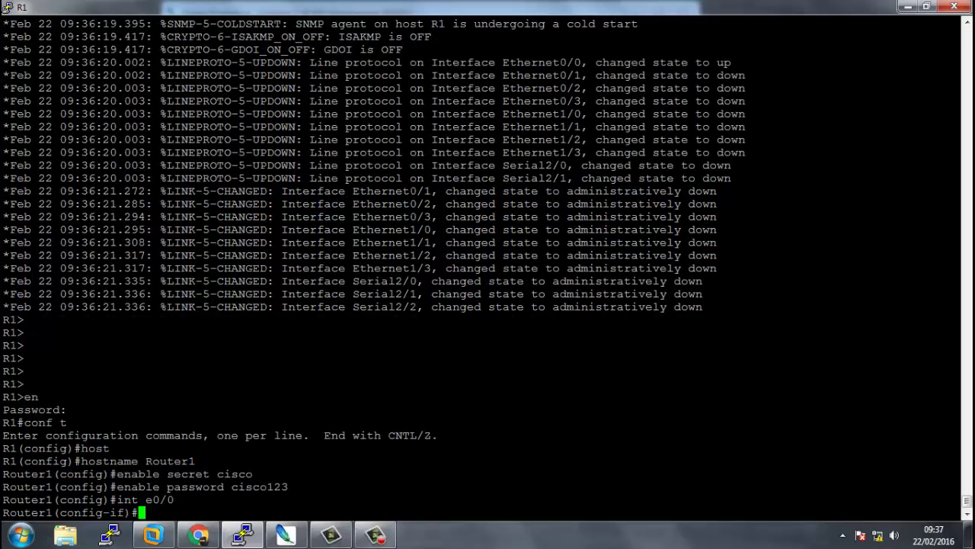
Assign Ethernet0/0 the address 10.1.1.23 255.255.255.0 and enable it with no shut
type("ip add")
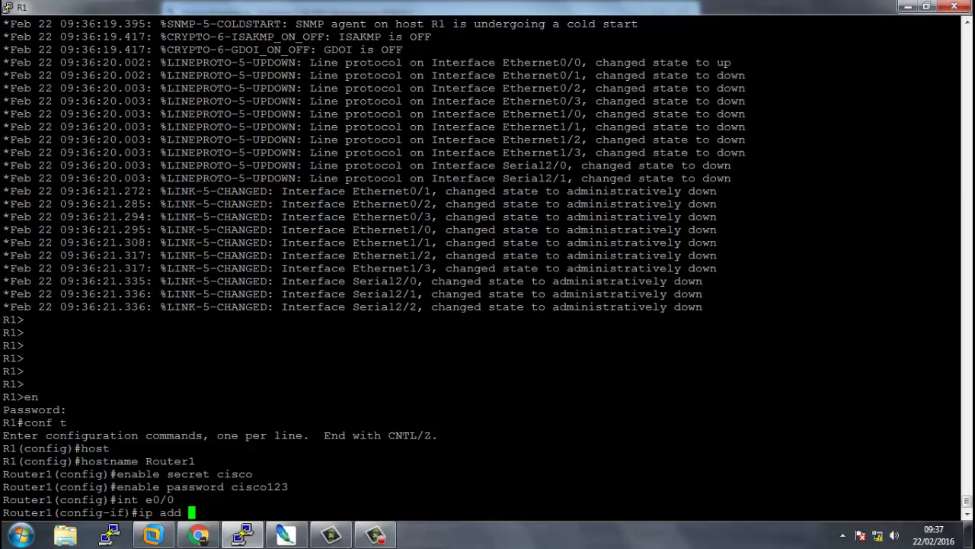
type("10.1.1.")
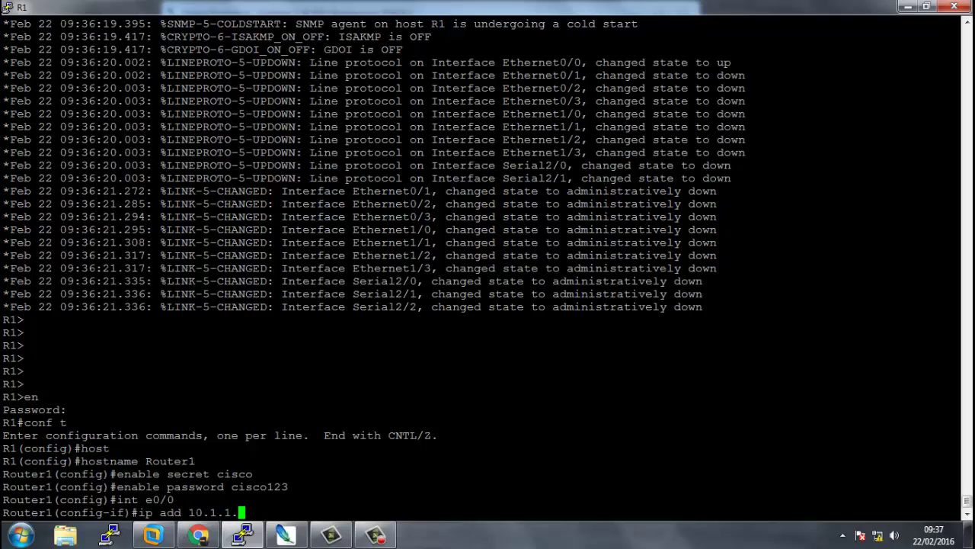
type("23 255")
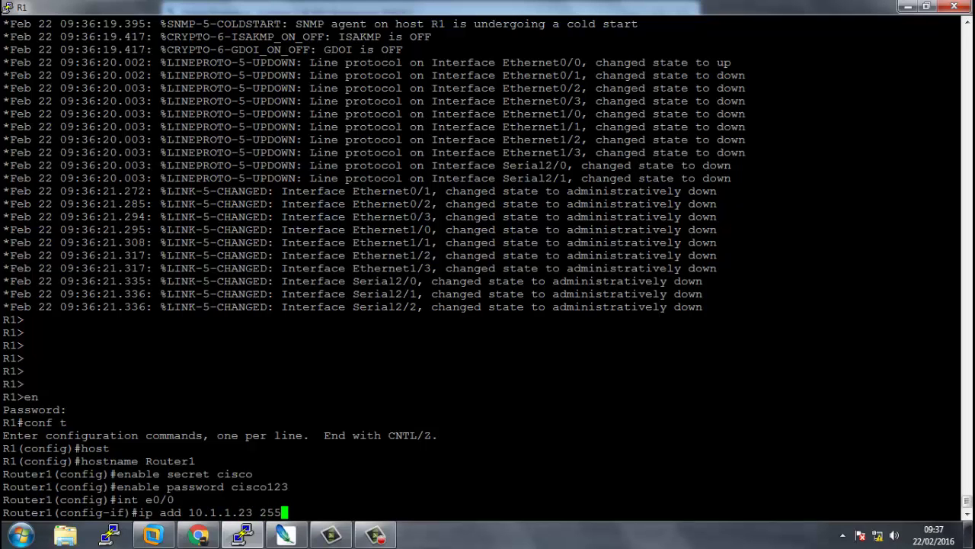
type(".255.255.0")
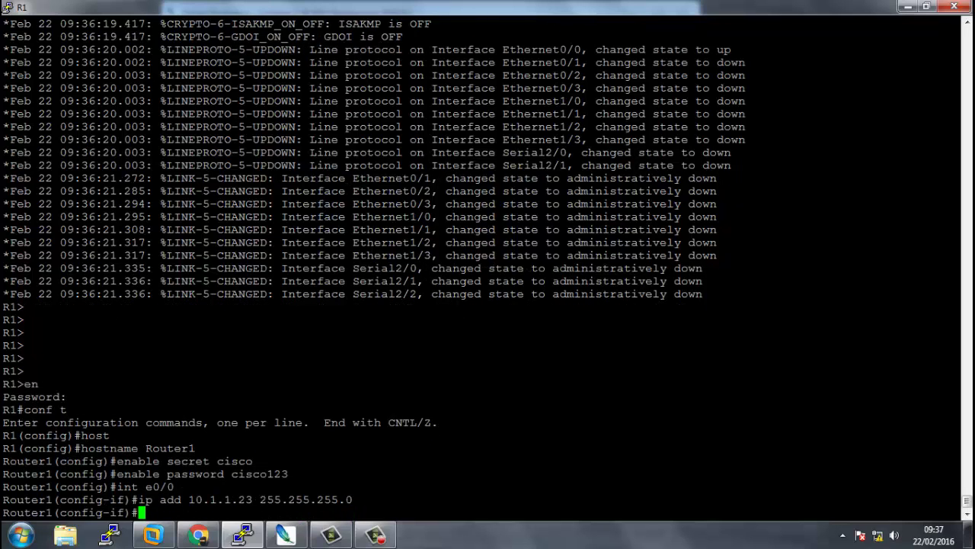
type("no shut")
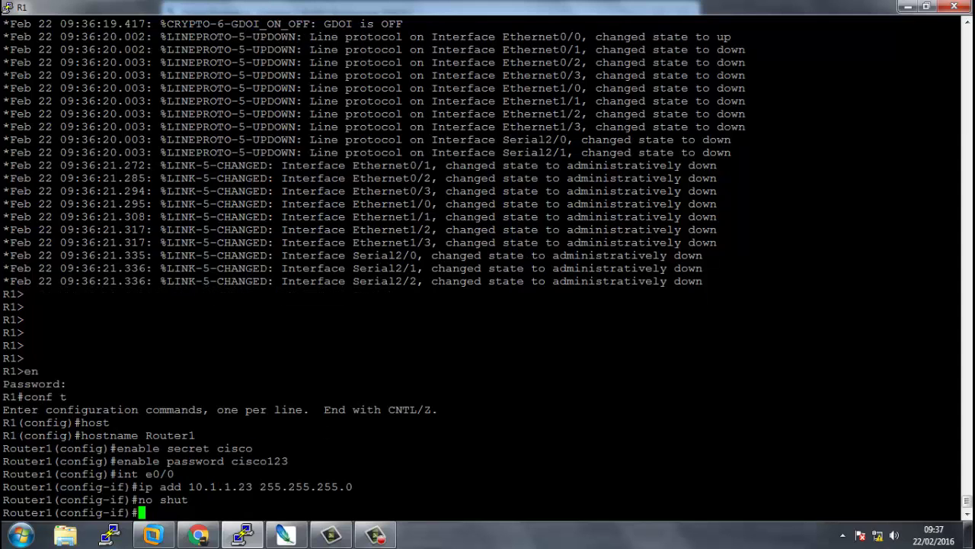
type("do ^Z")
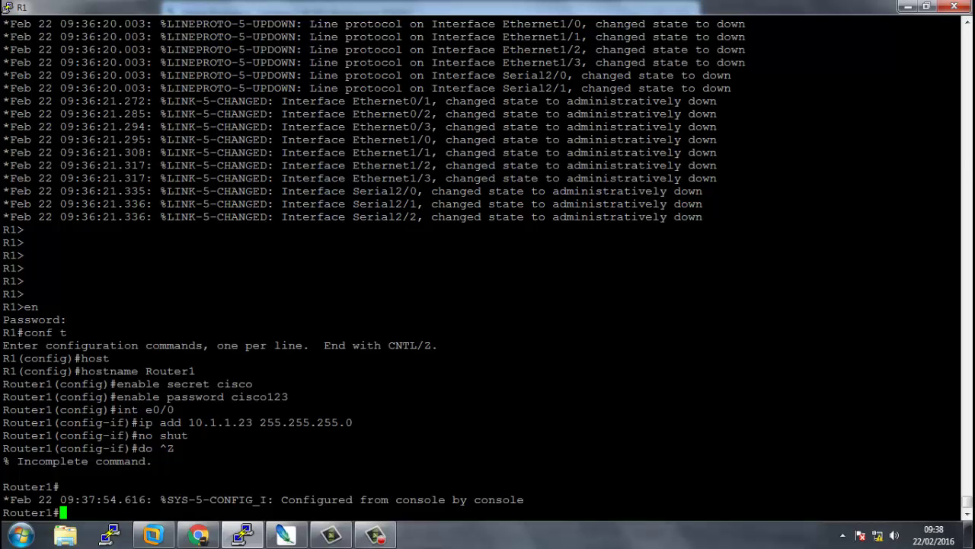
Try show ip interface brief in config mode, then Ctrl+Z back to the privileged prompt
type("congf")
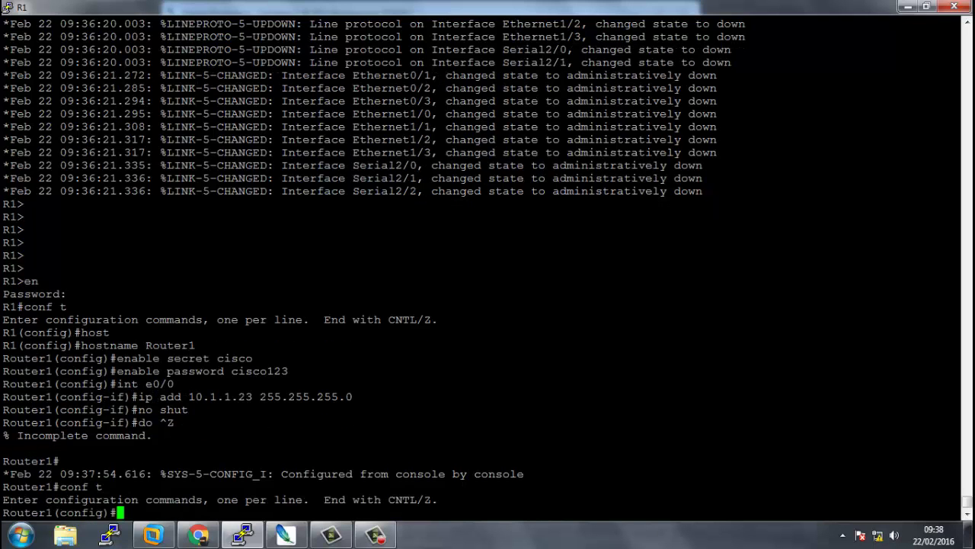
type("show ip")
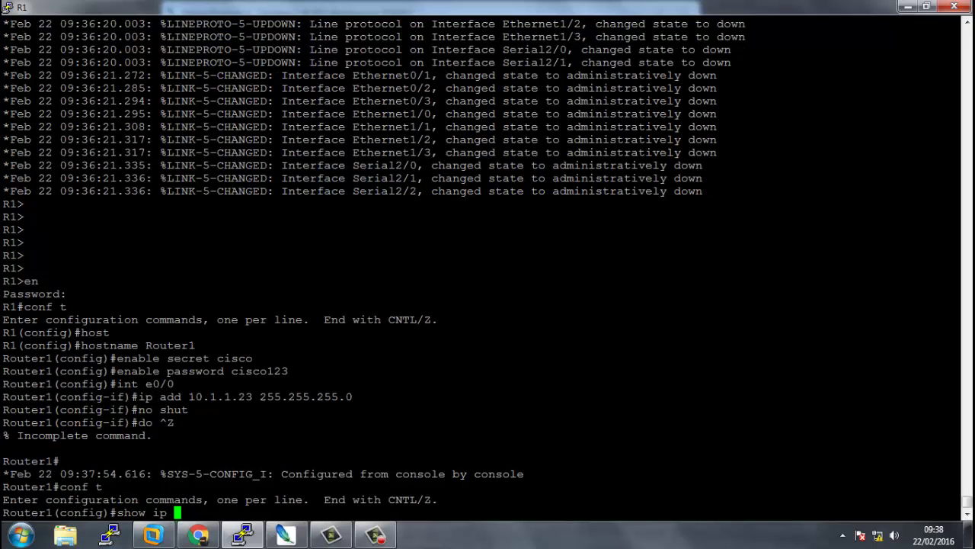
type("interface brief")
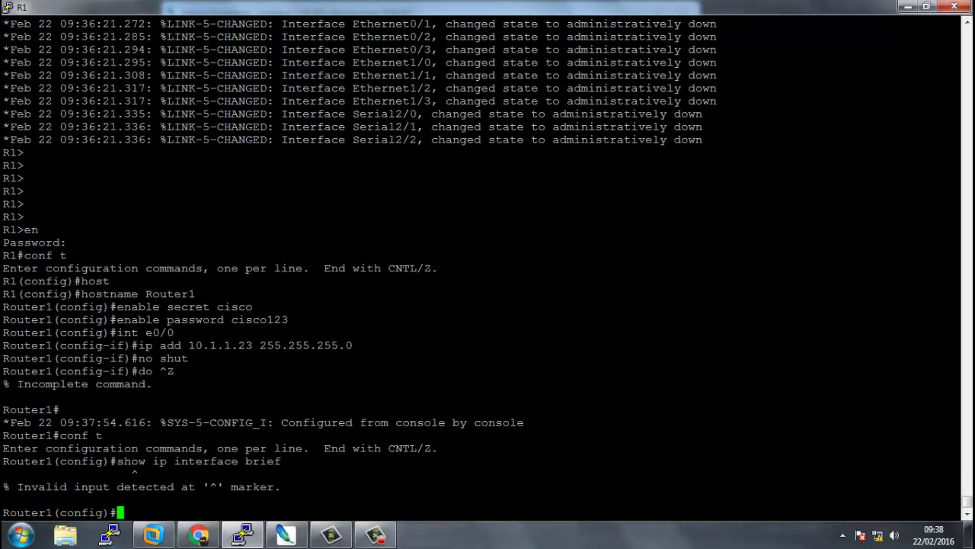
key("ctrl+z")
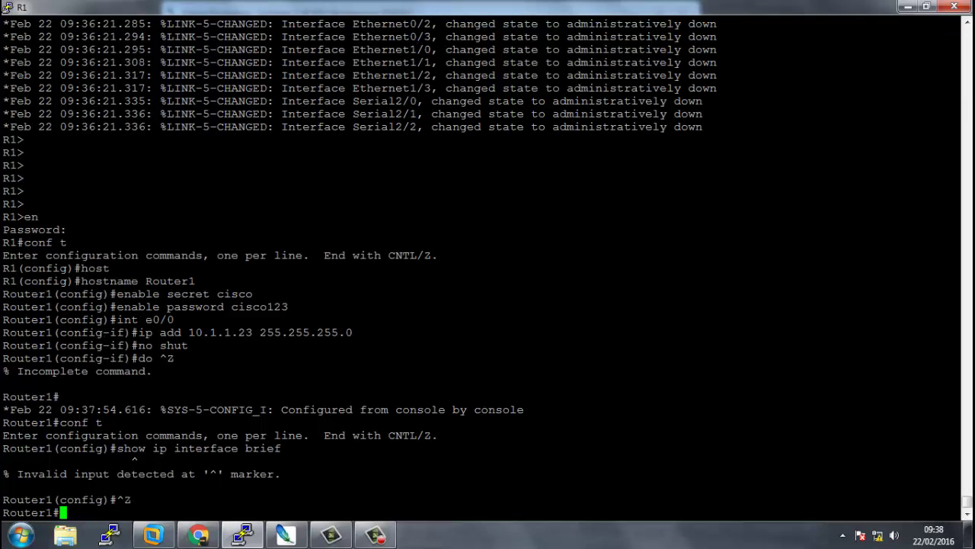
Run sh ip int bri showing Ethernet0/0 at 10.1.1.23 up/up
type("sh")
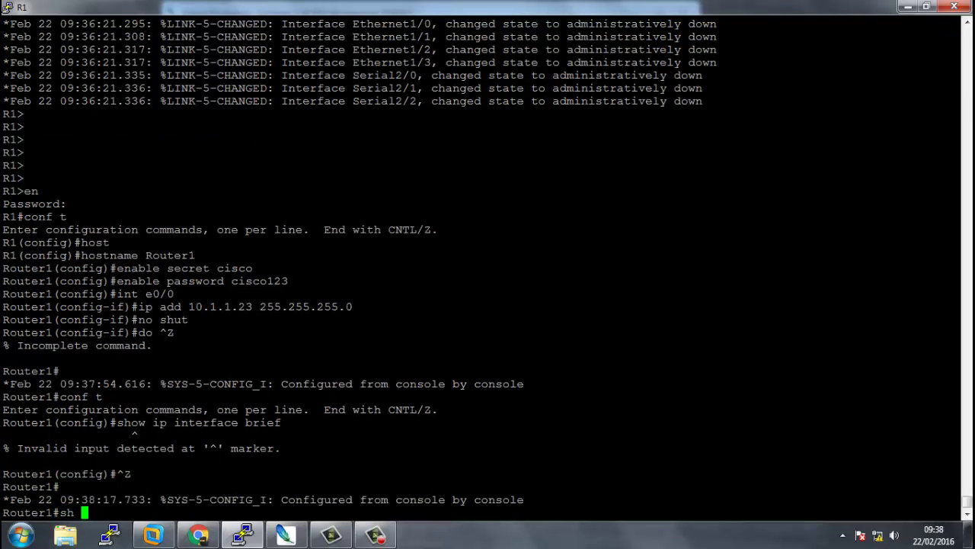
type("ip i")
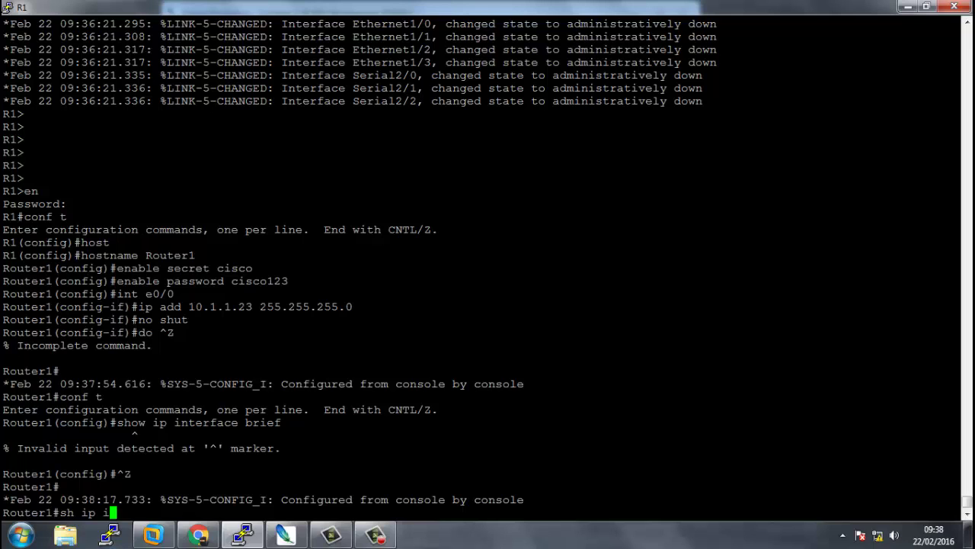
key("enter")
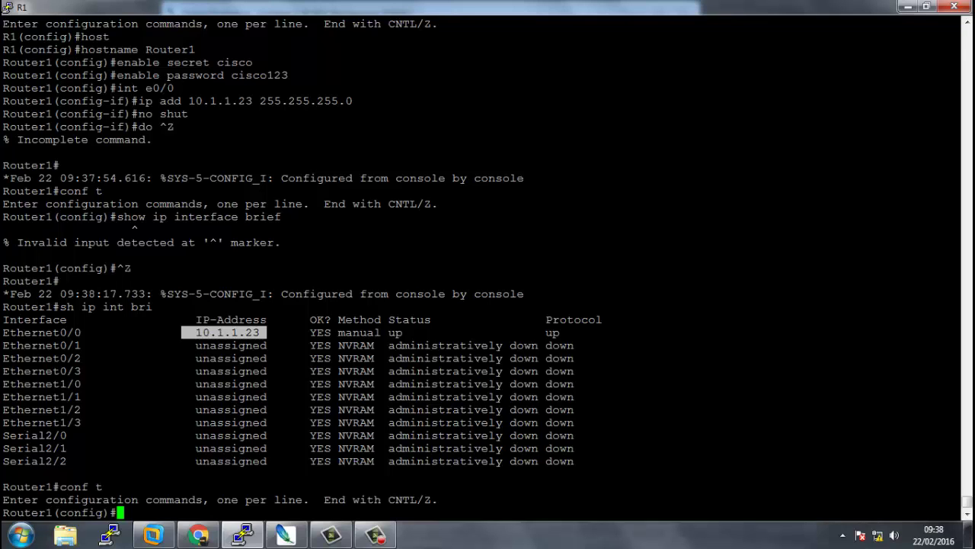
Run 'do sh ip int brief' from config mode, confirming Ethernet0/0 up at 10.1.1.23
type("do")
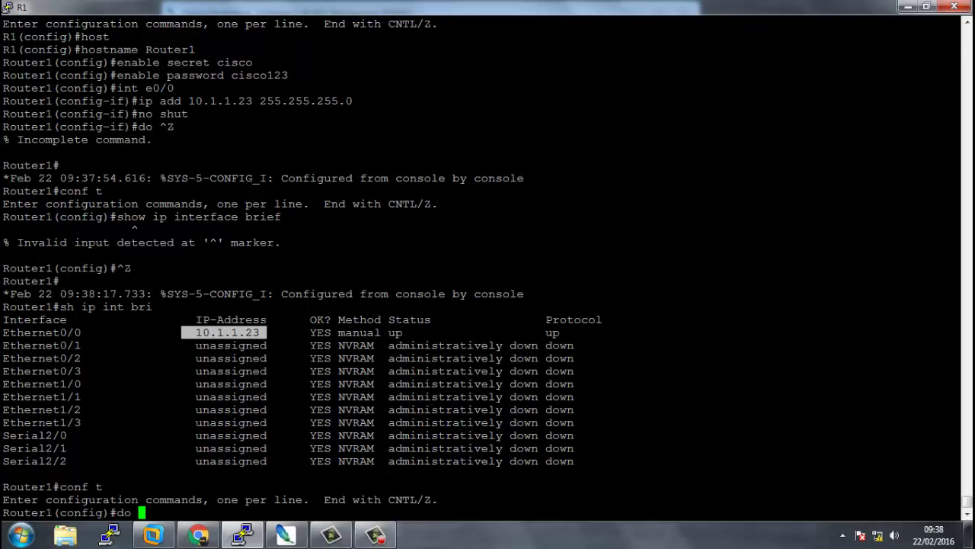
type("sh ip int brief")
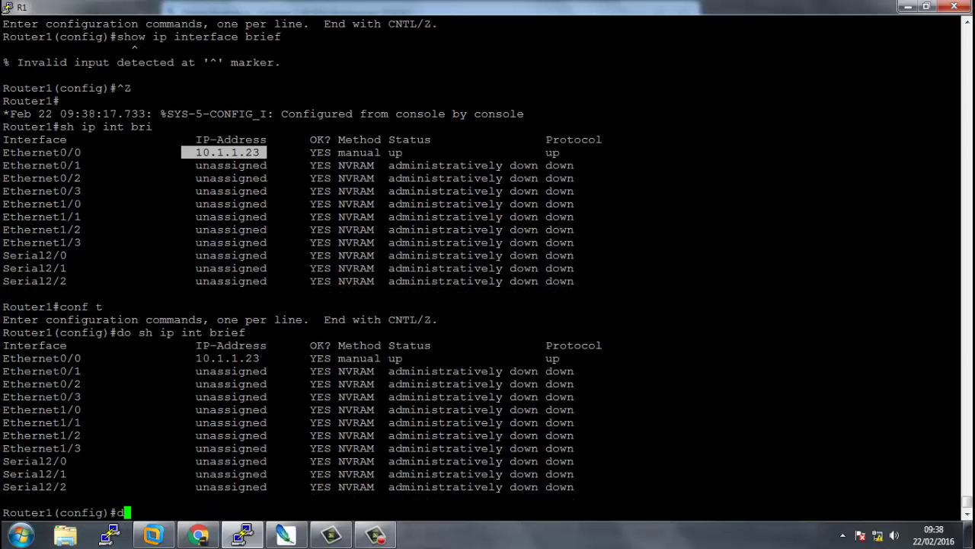
type("o sh running-conf")
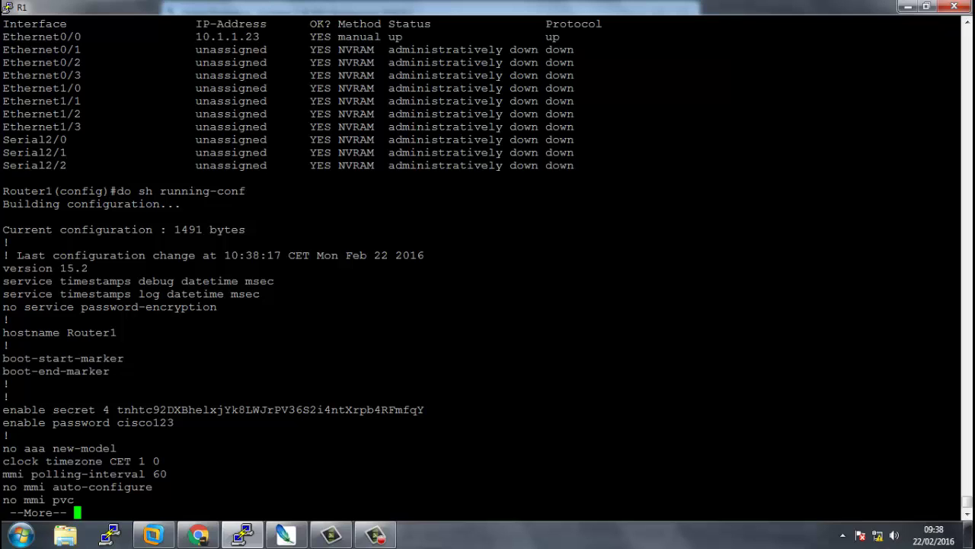
double_click(85, 332)
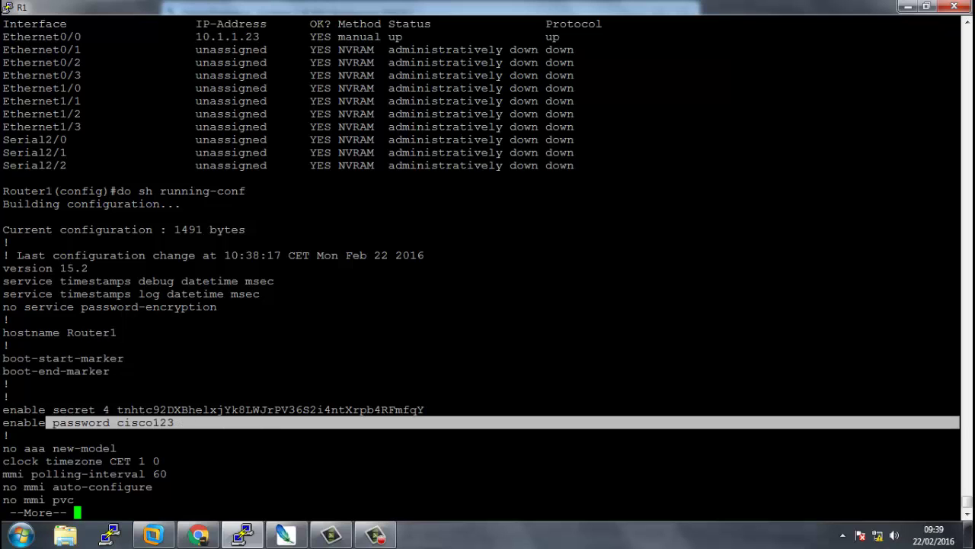
key("space")
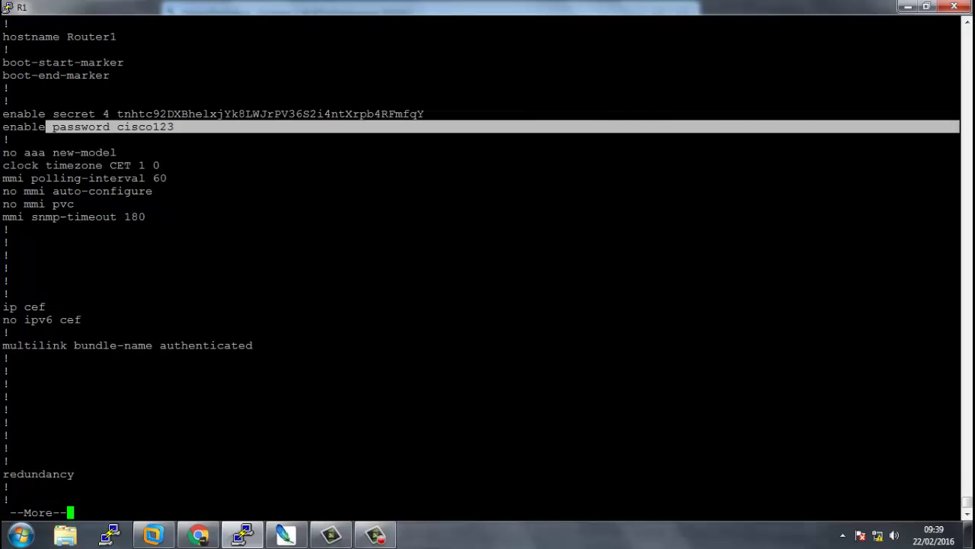
key("space")
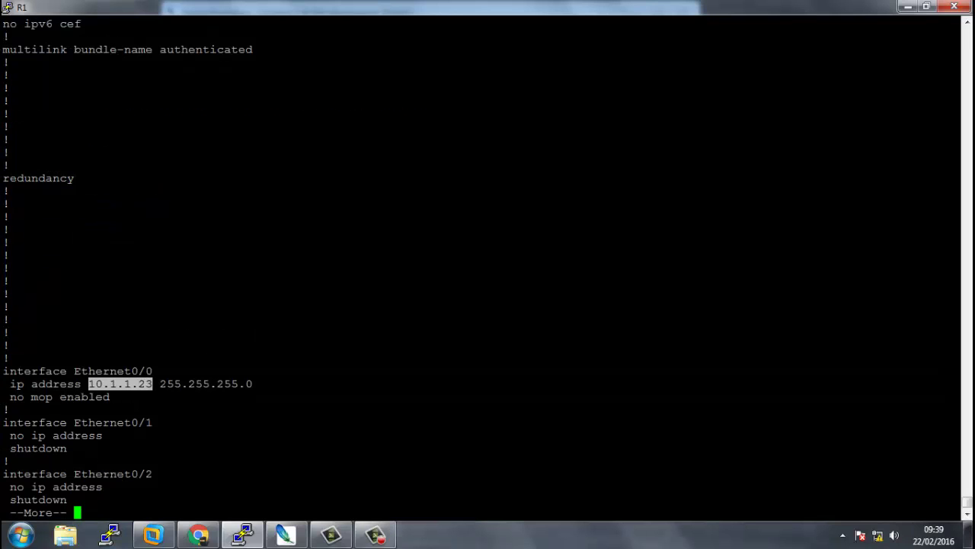
key("space")
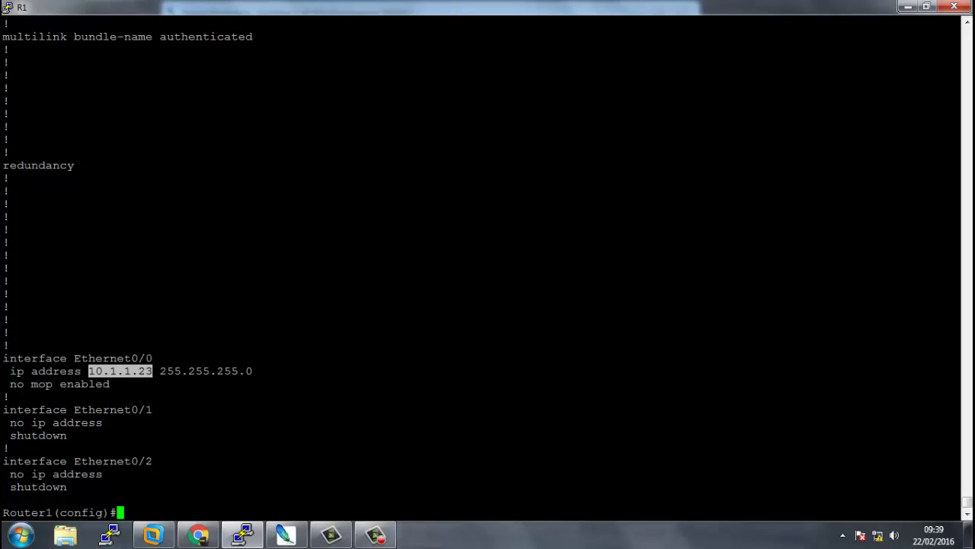
Display the startup config and highlight its hostname R1 and Ethernet0/0 address 10.1.1.1
type("do sh start")
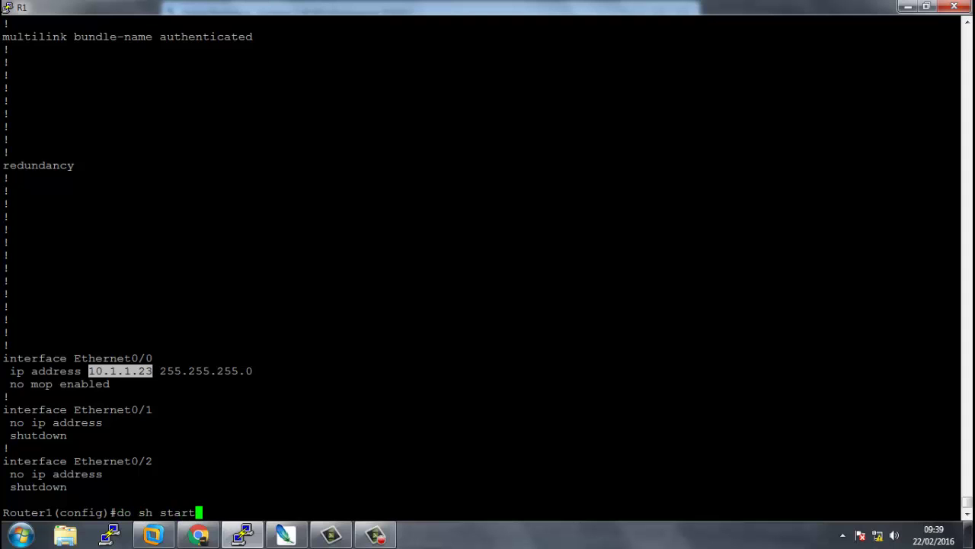
type("up-config")
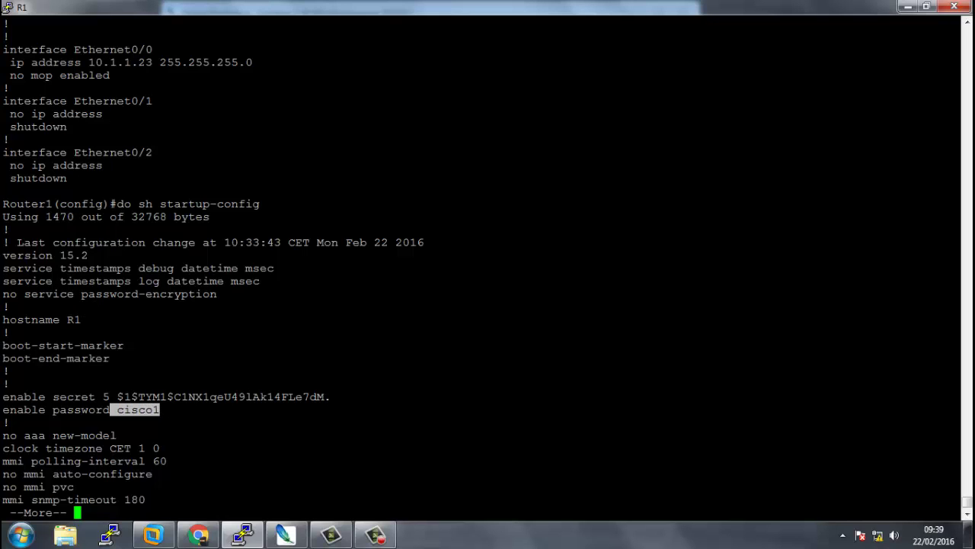
key("space")
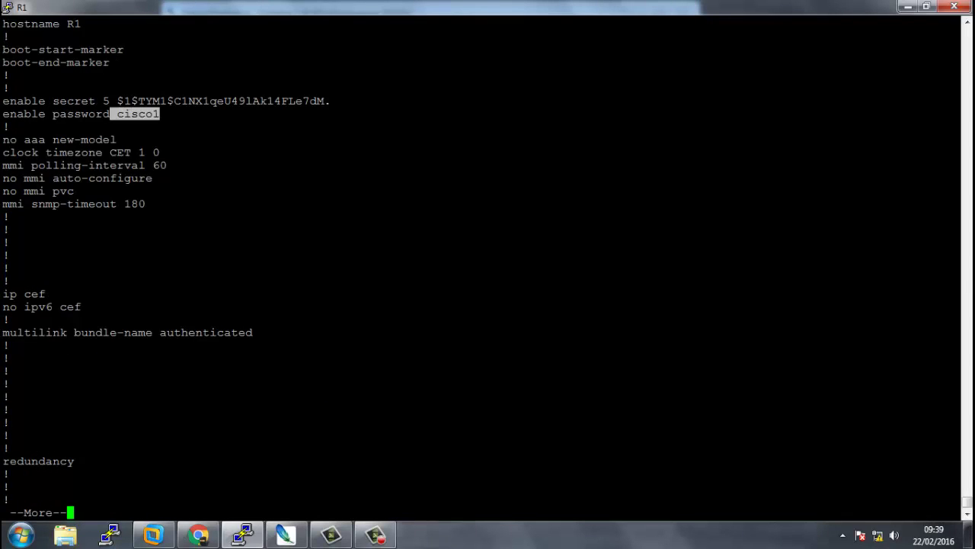
key("space")
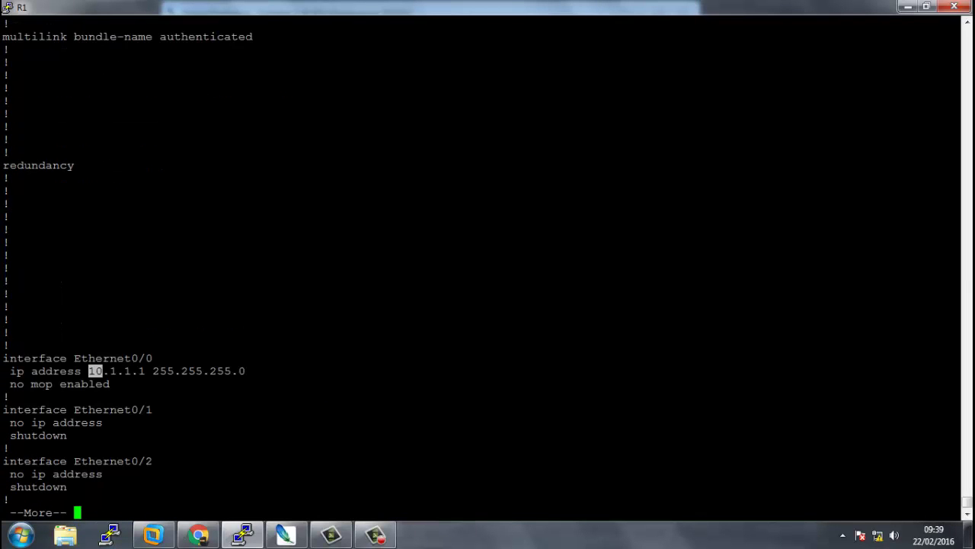
left_click_drag(89, 370, 145, 370)
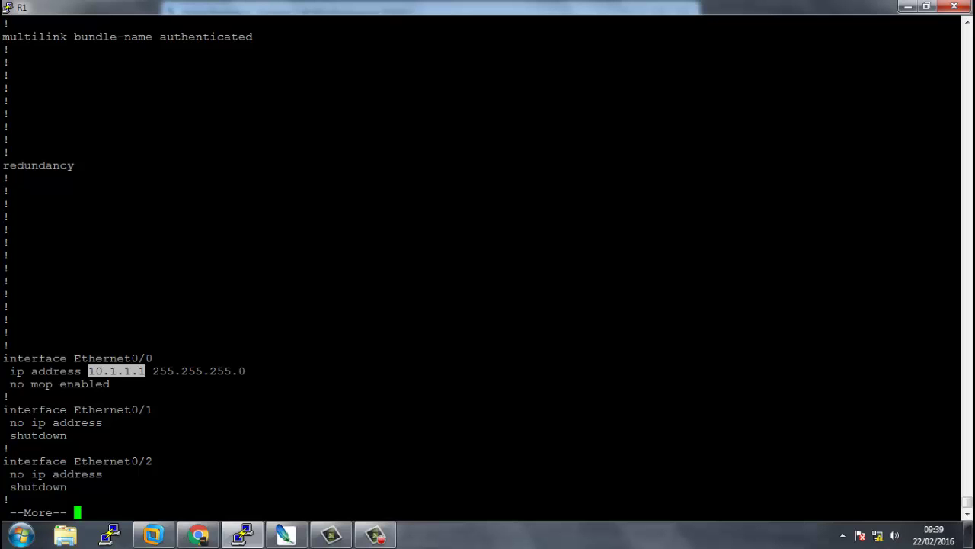
Copy startup-config into running-config, restoring the R1 prompt
key("ctrl+z")
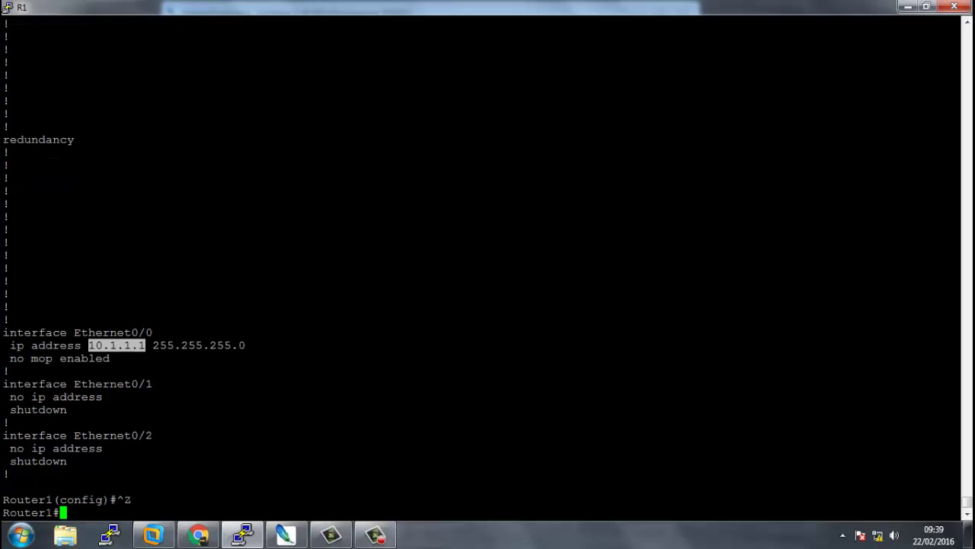
type("copy startup-config")
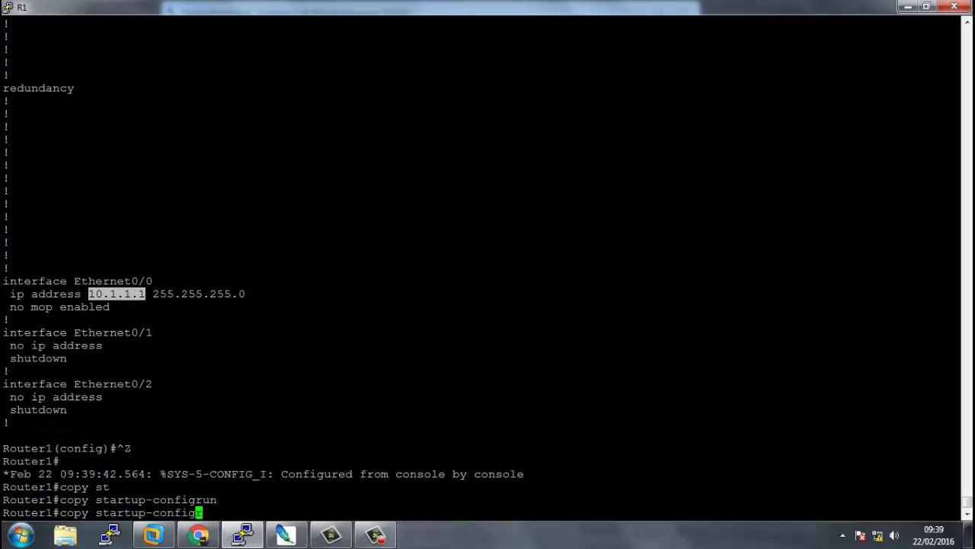
type("running-config")
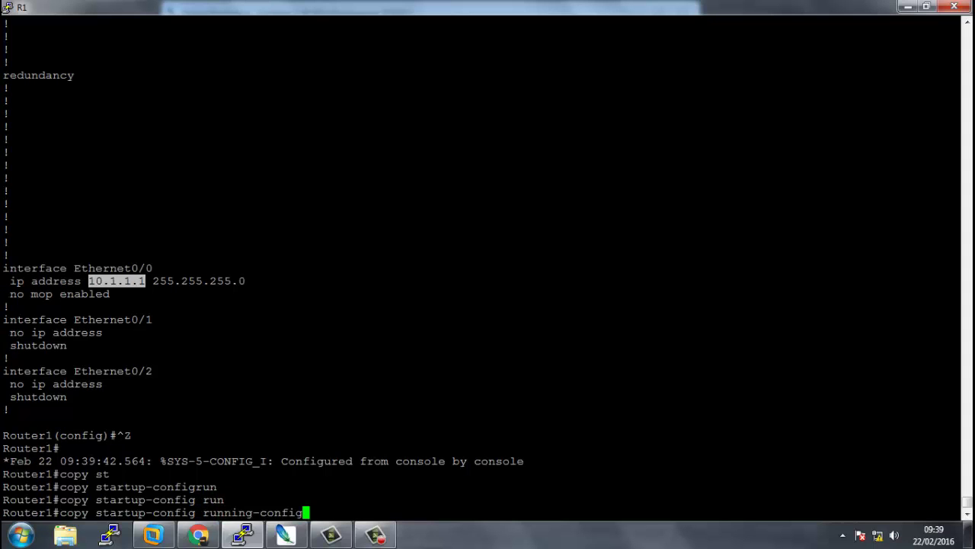
key("enter")
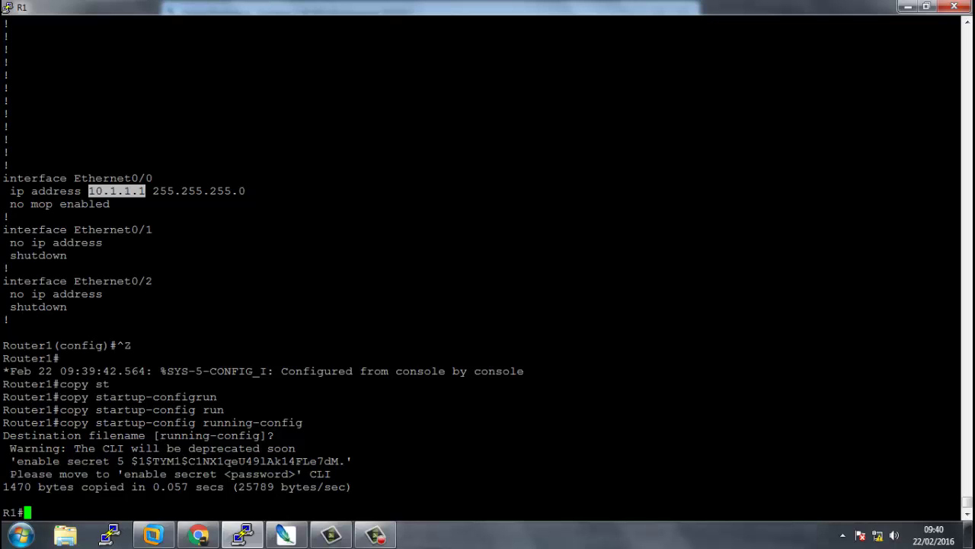
Run 'sh ip int brief | exclude unassigned' showing Ethernet0/0 at 10.1.1.1 up/up
type("sh ip i")
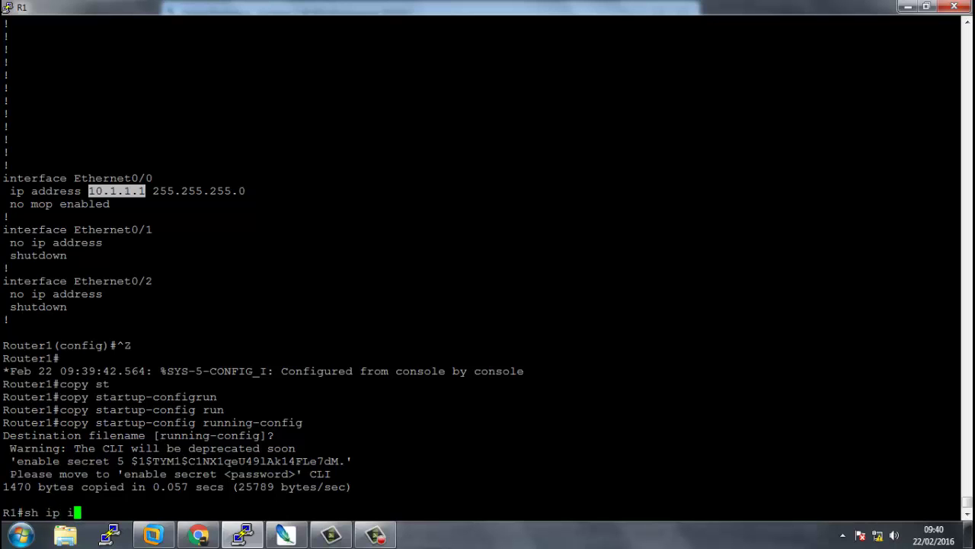
type("nt brief")
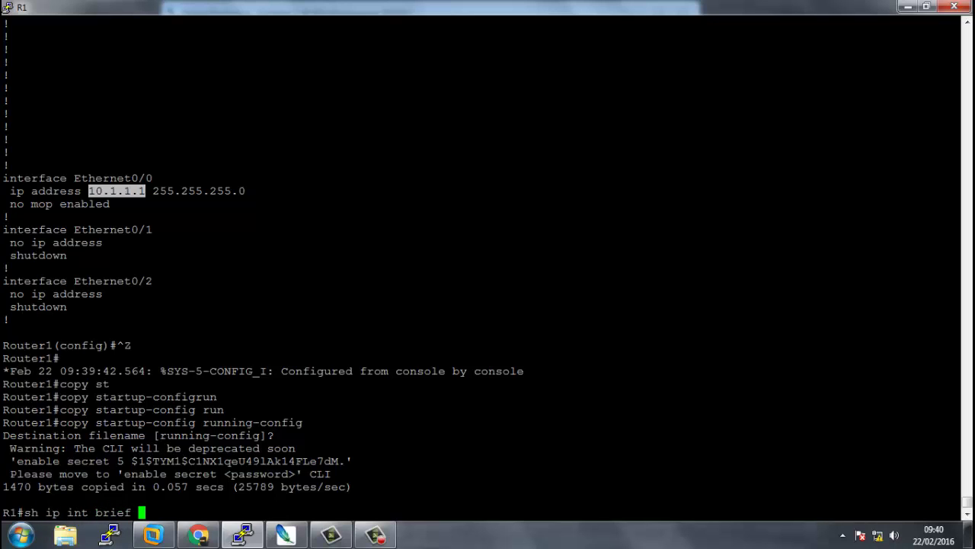
type("| exclude un")
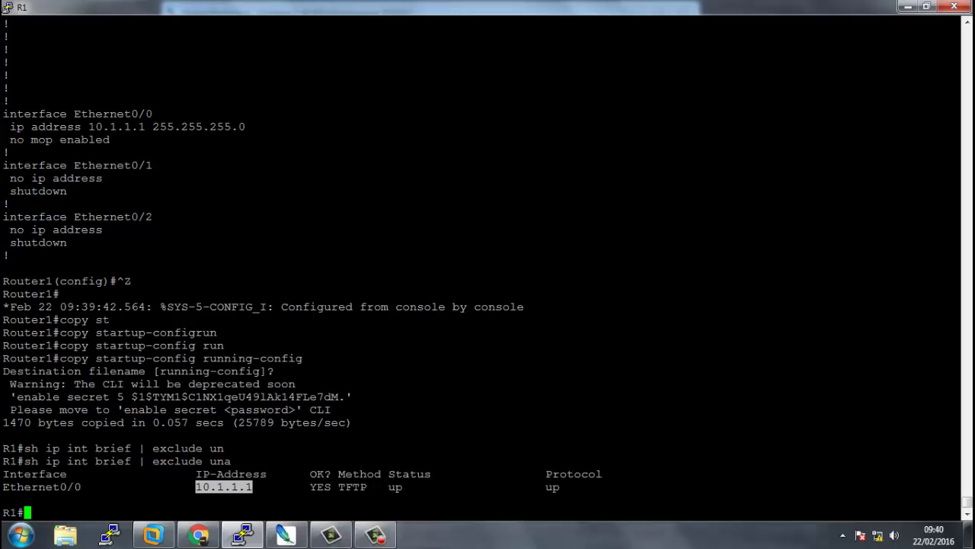
mouse_move(229, 537)
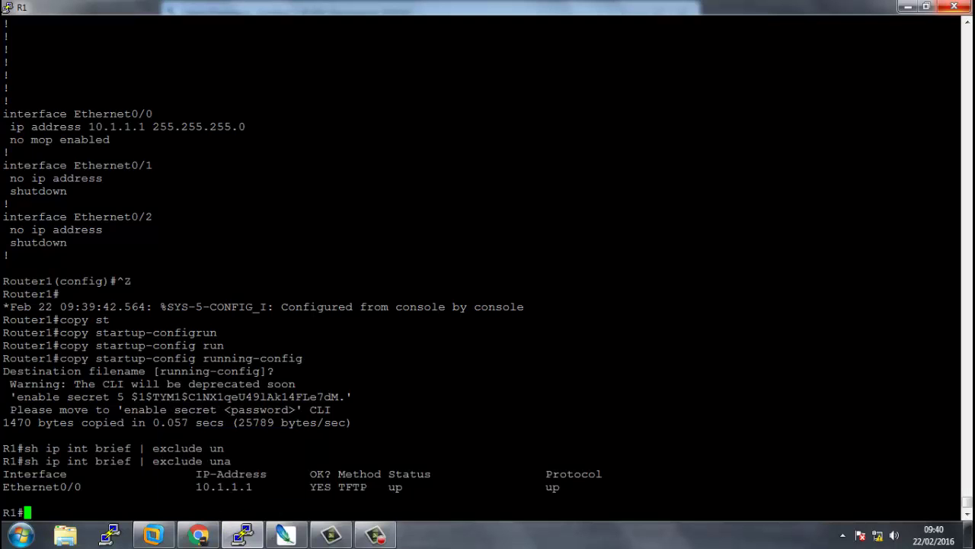
Enter config mode and run 'do sh run | section line' to view console and vty lines
type("conf t")
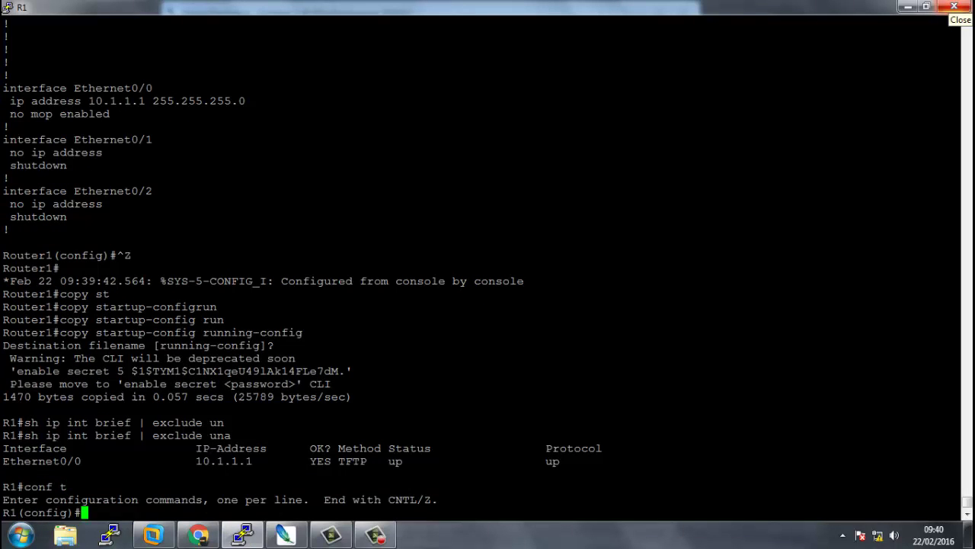
type("do sh run |")
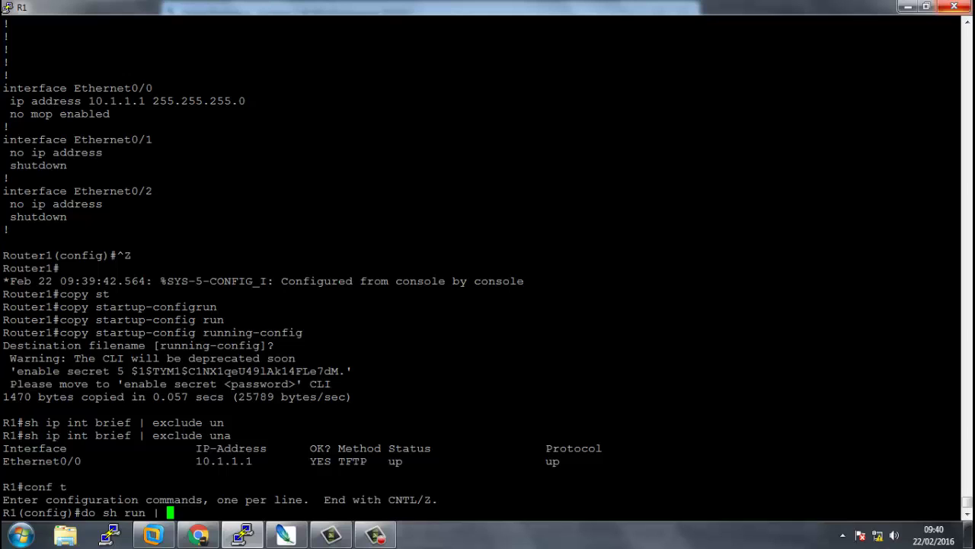
type("sectio")
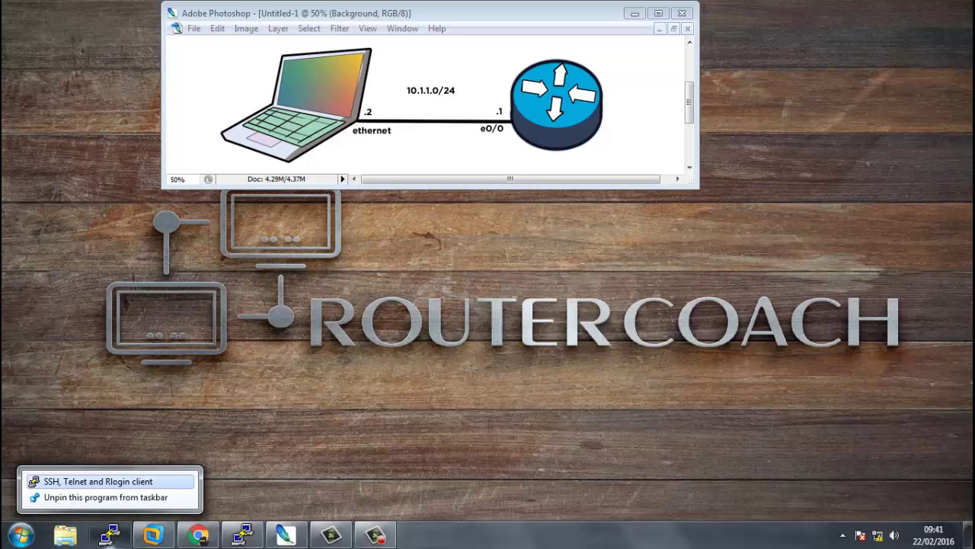
left_click(99, 480)
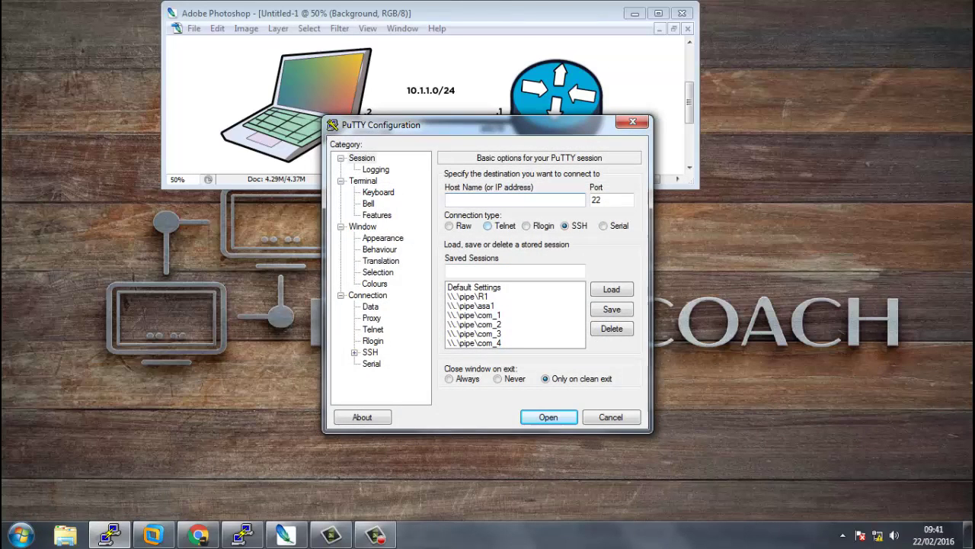
left_click(487, 226)
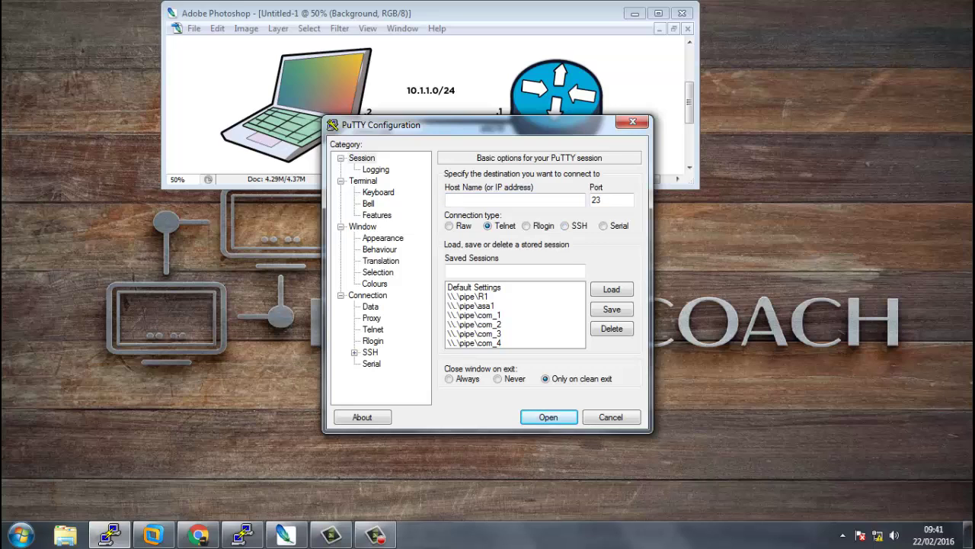
left_click(372, 363)
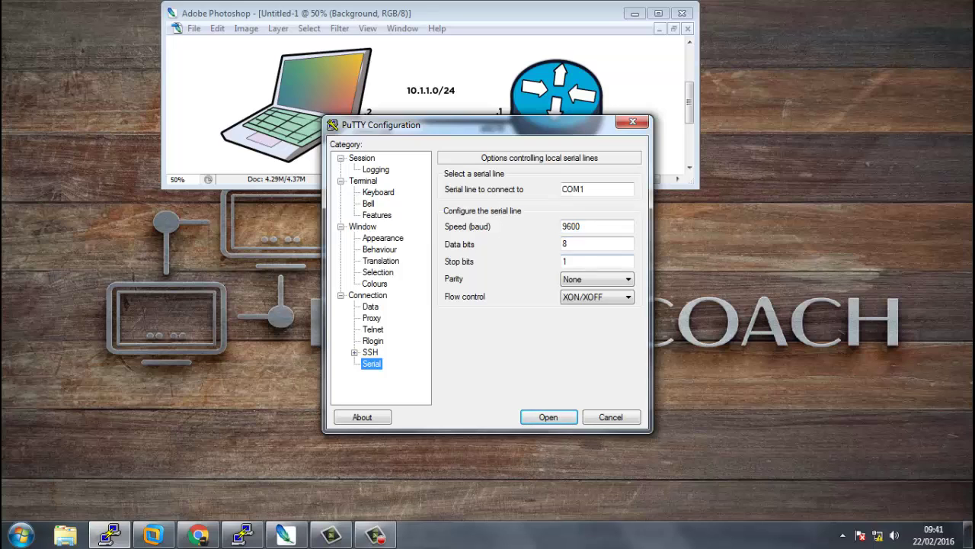
left_click(593, 262)
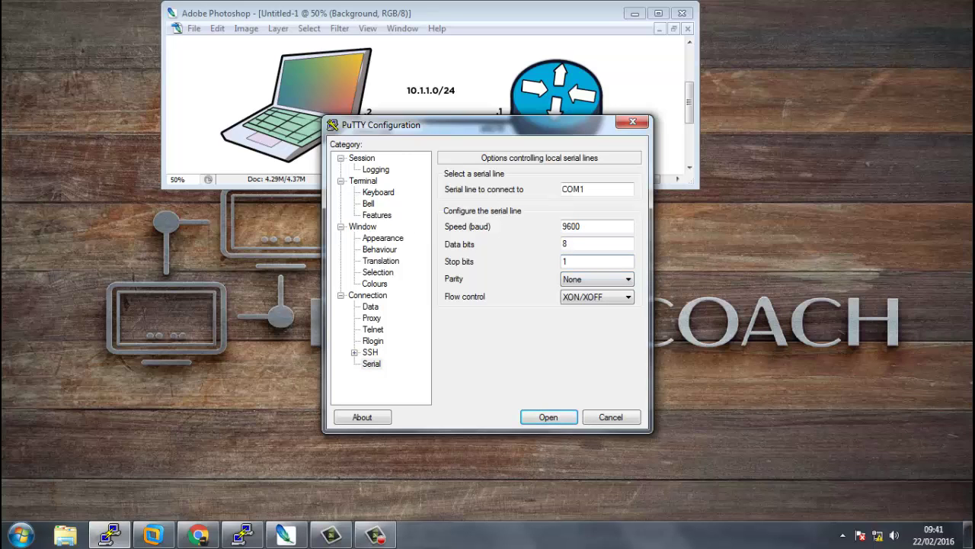
left_click(361, 157)
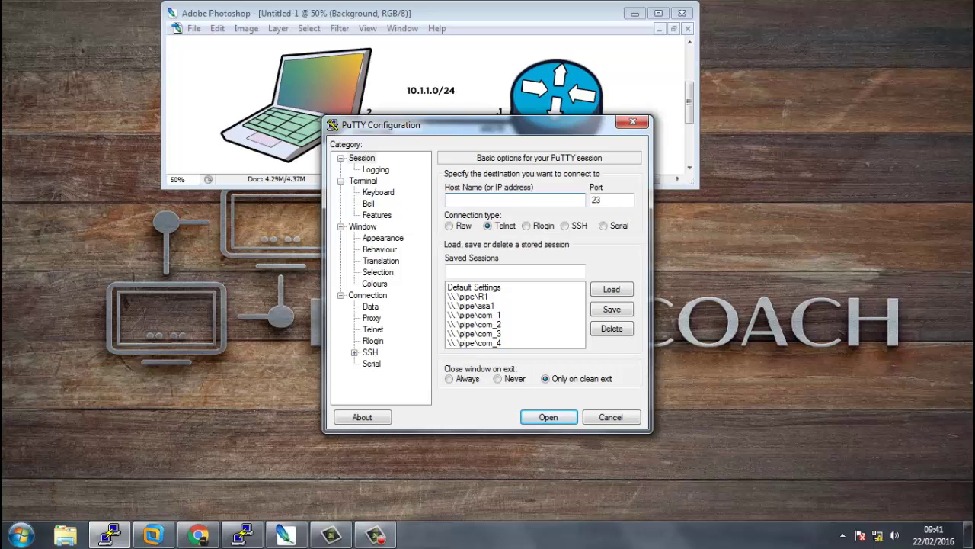
type("10.1.1")
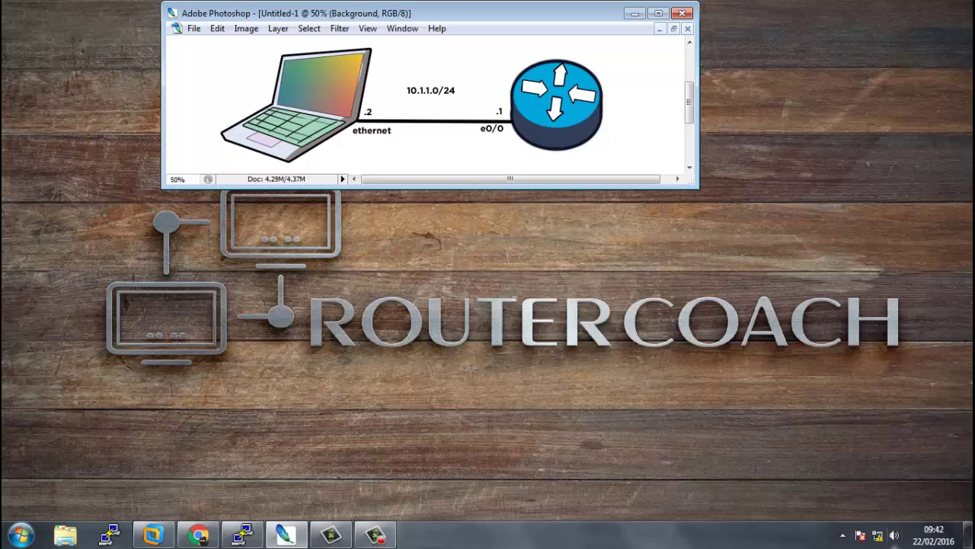
Reach the VMnet1 adapter's IPv4 properties through Network and Sharing Center
left_click(868, 535)
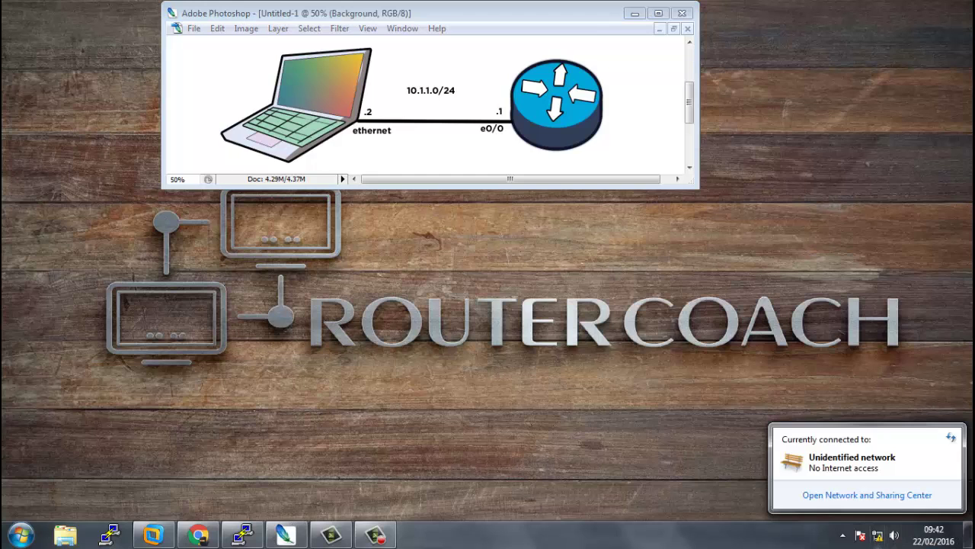
left_click(865, 494)
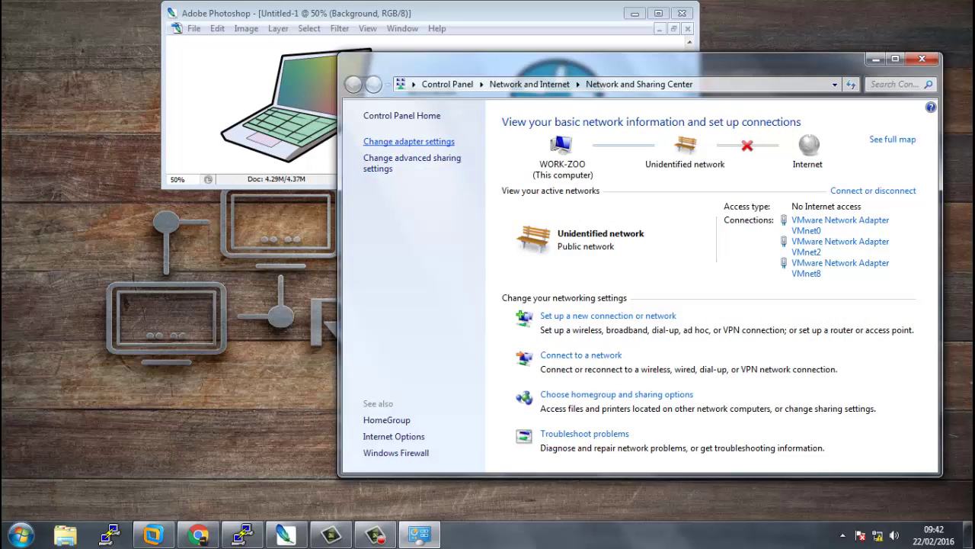
left_click(409, 140)
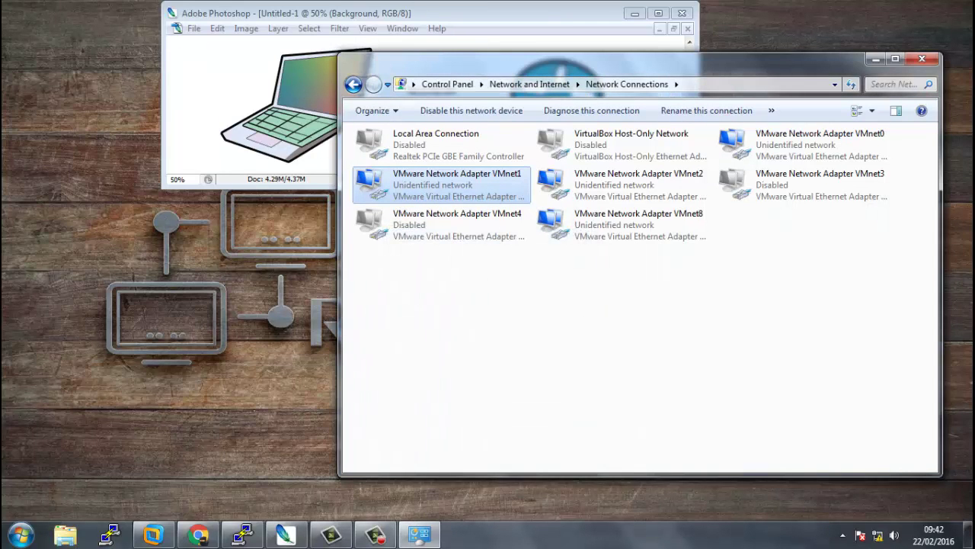
double_click(457, 184)
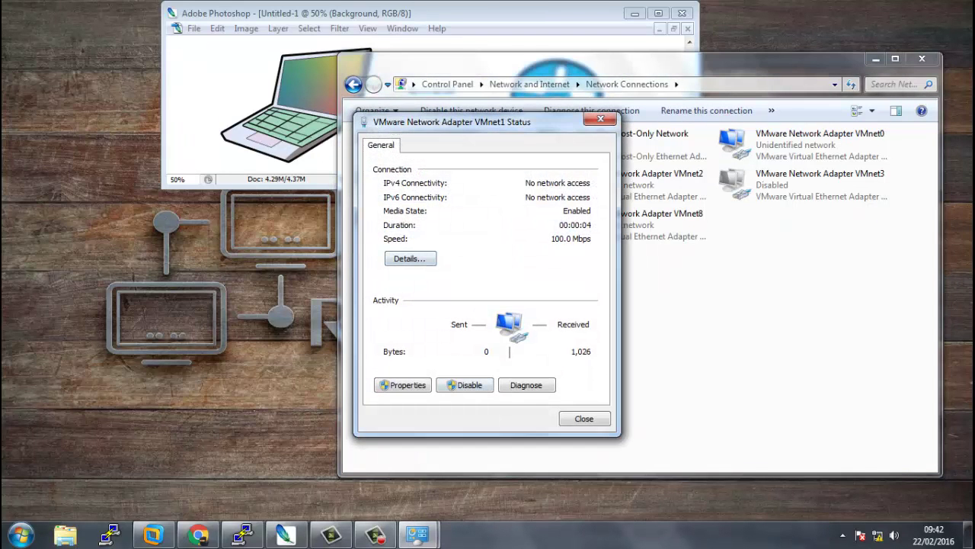
left_click(402, 384)
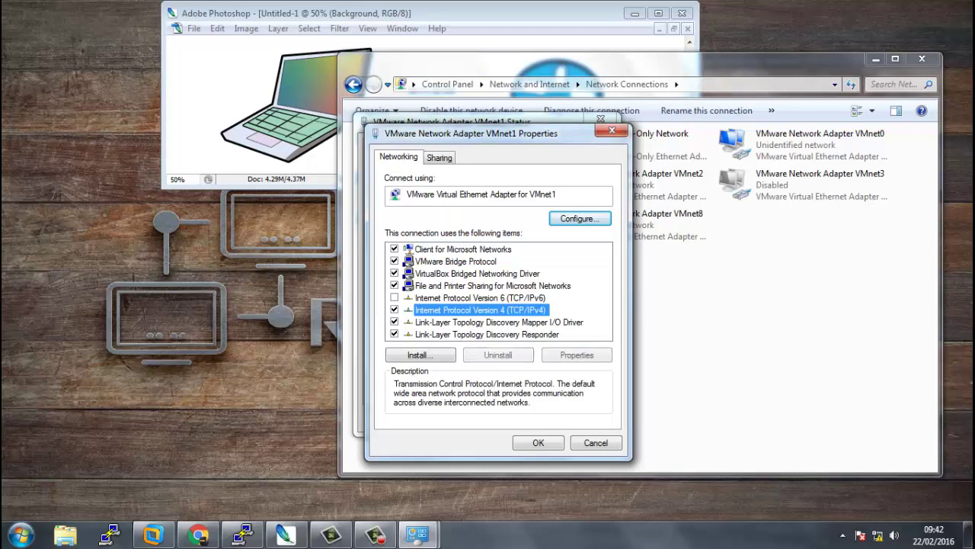
left_click(576, 354)
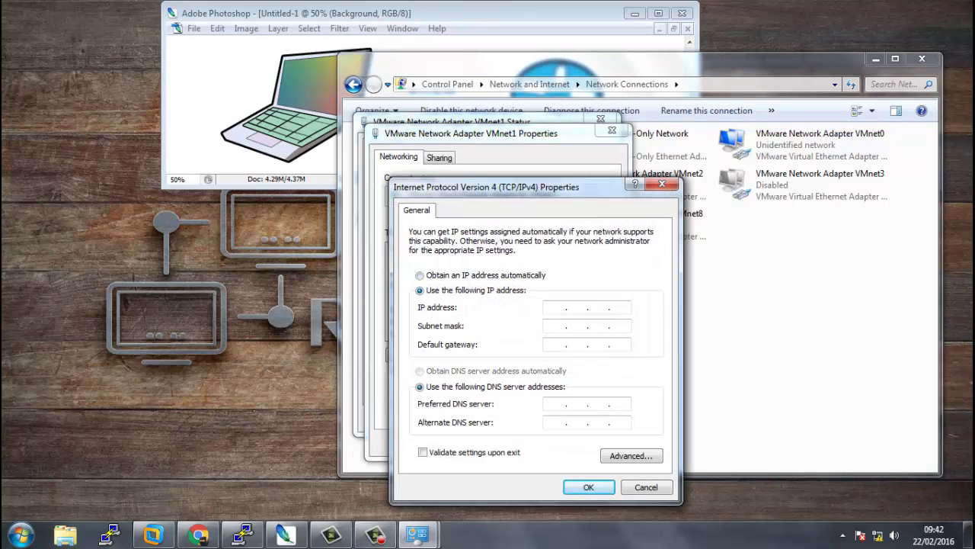
Enter the static address 10.1.1.2 with subnet mask 255.255.255.0
type("1")
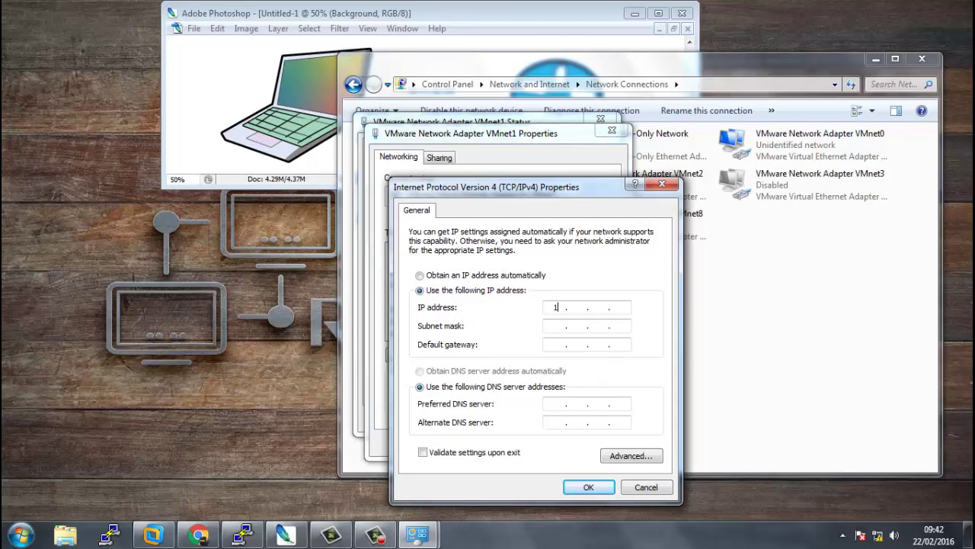
type("0")
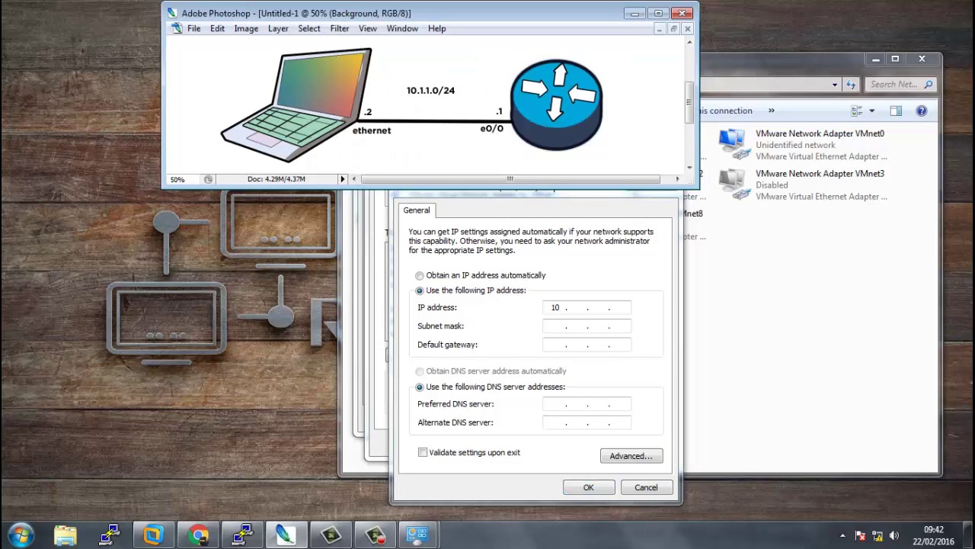
type("1.1.")
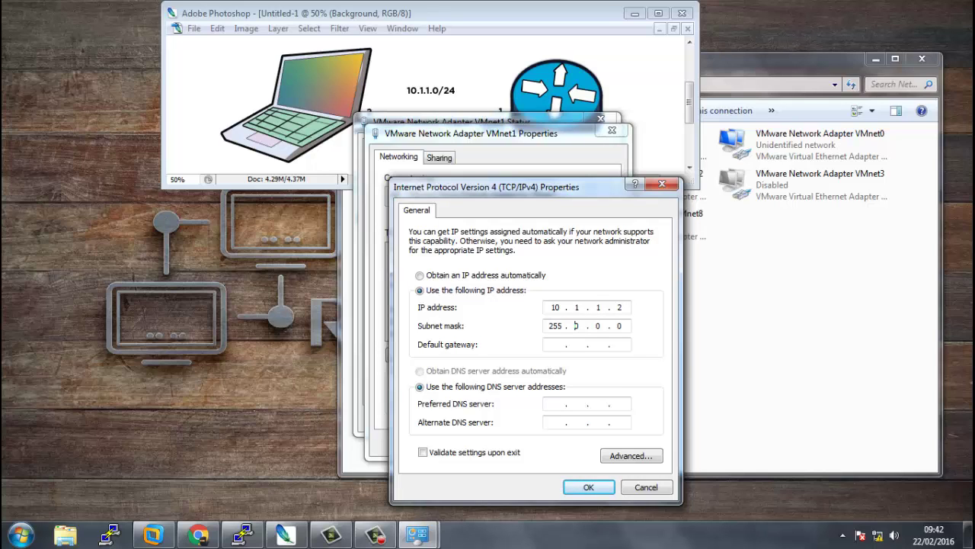
type("5")
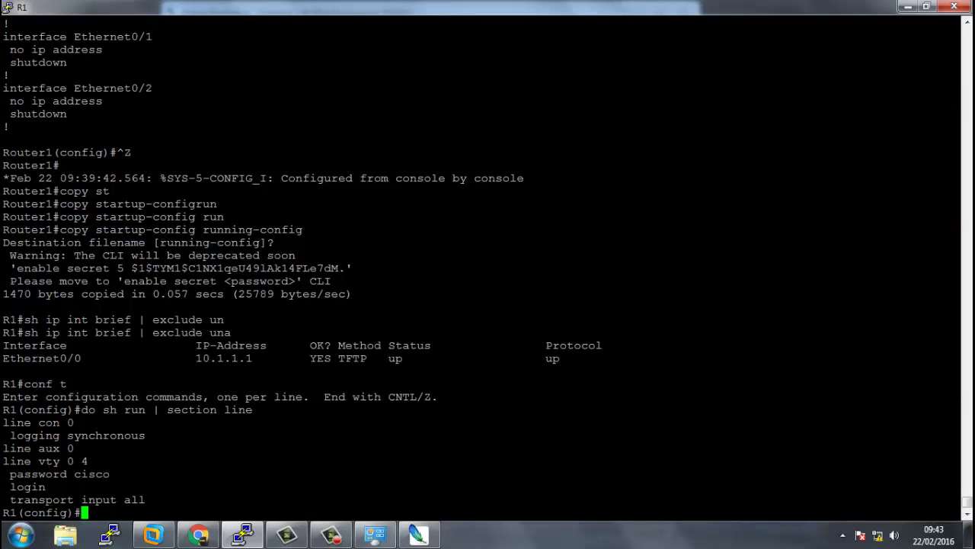
Ping 10.1.1.1 successfully, then ping the laptop at 10.1.1.2
type("do p")
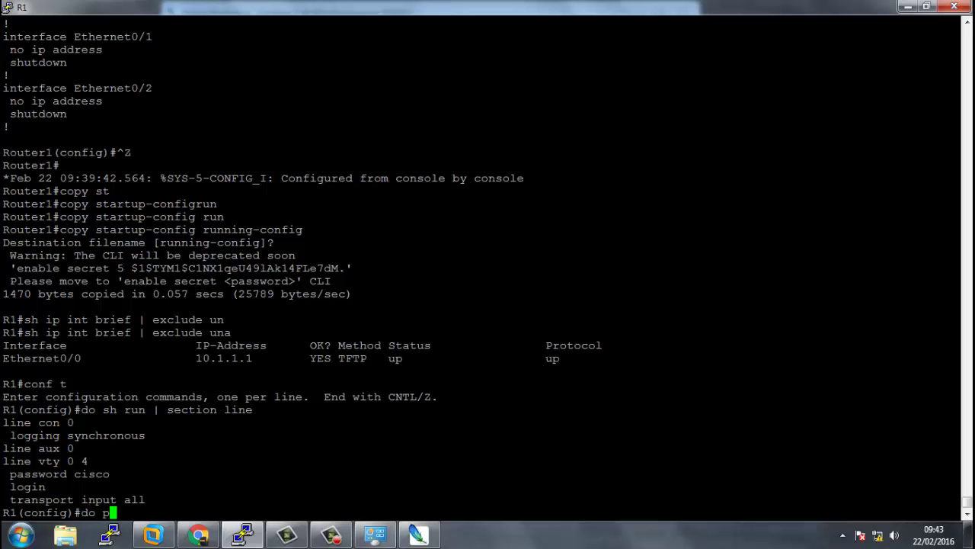
type("ing 10.1.1.")
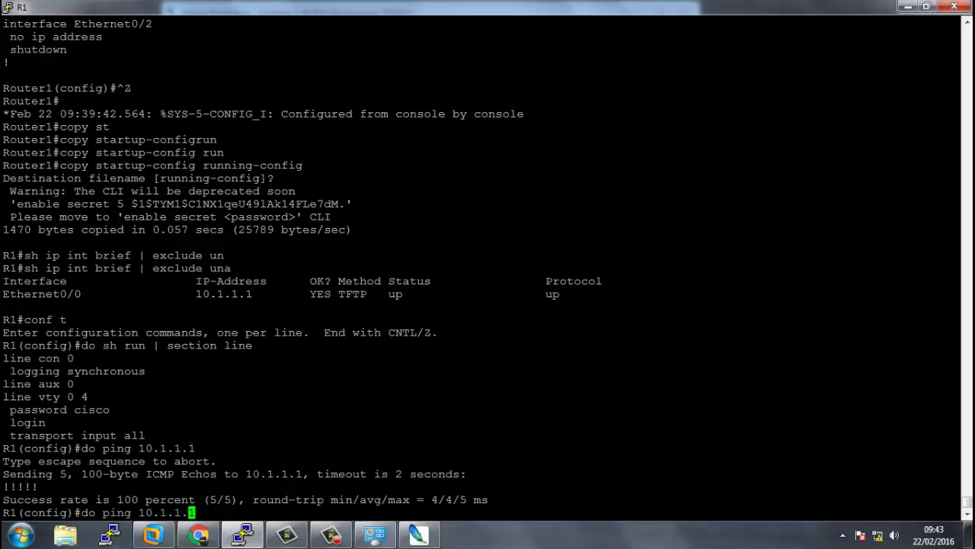
type("2")
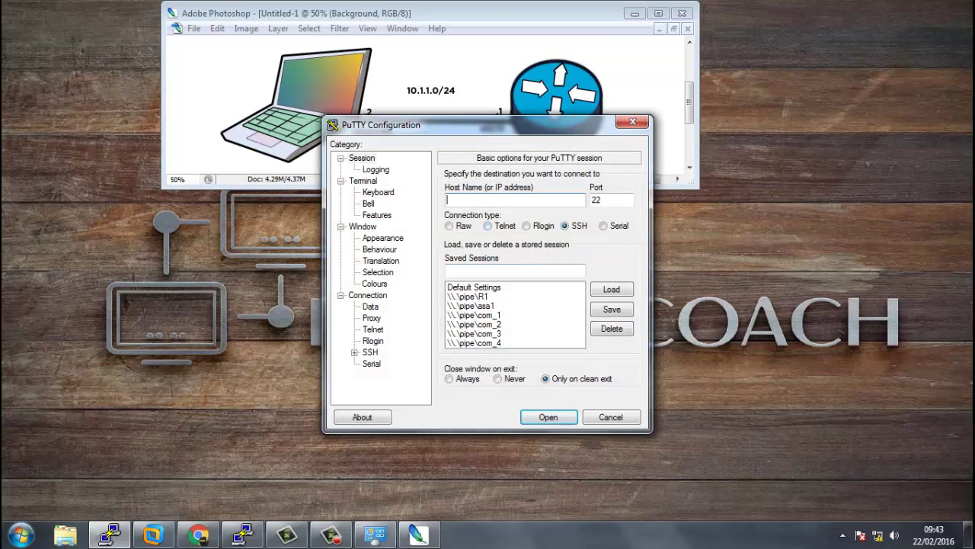
Start a PuTTY Telnet session to 10.1.1.1, log in and begin enable at the R1 prompt
left_click(488, 225)
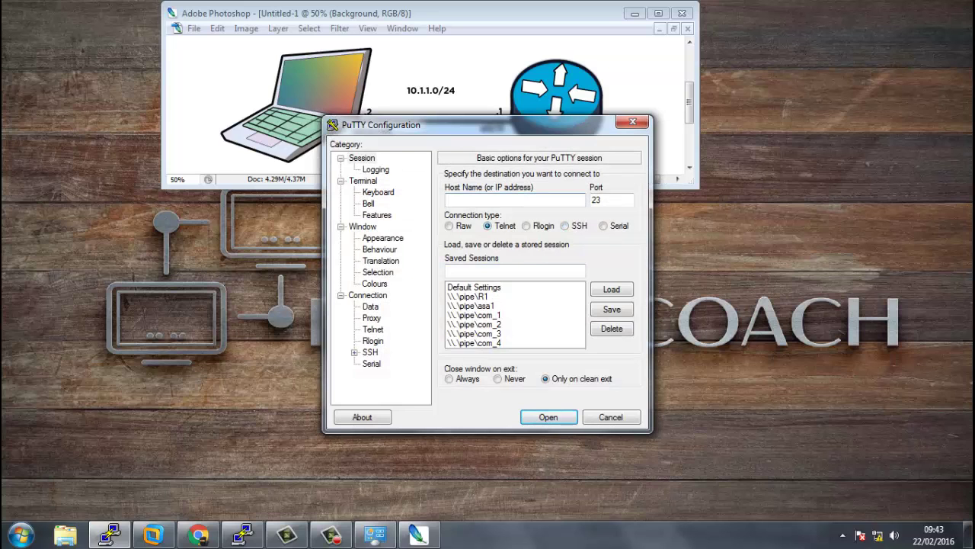
type("10.1.1")
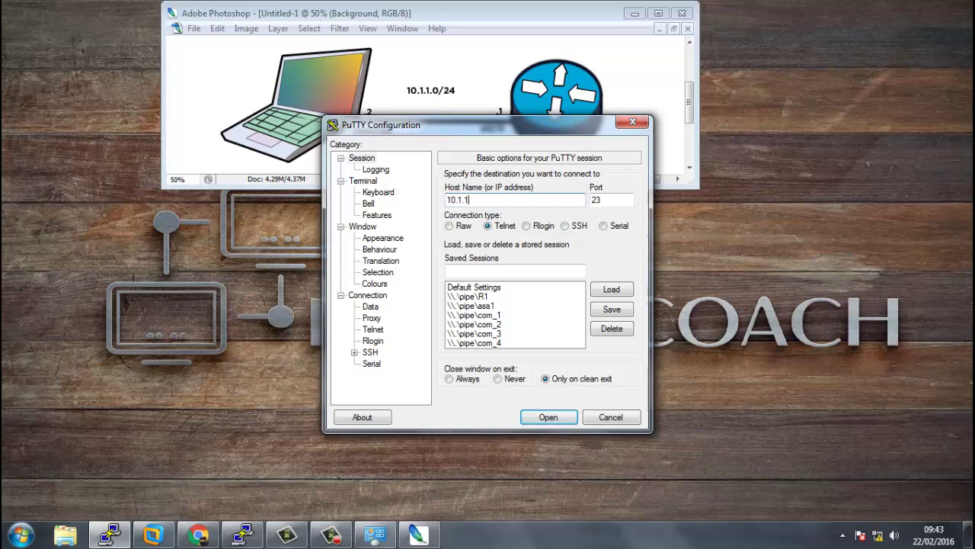
left_click(548, 417)
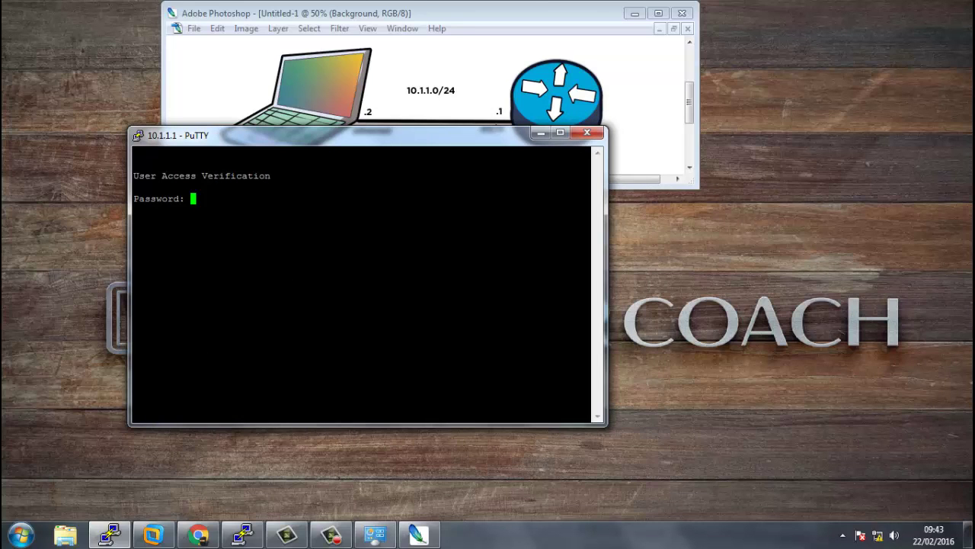
type("en")
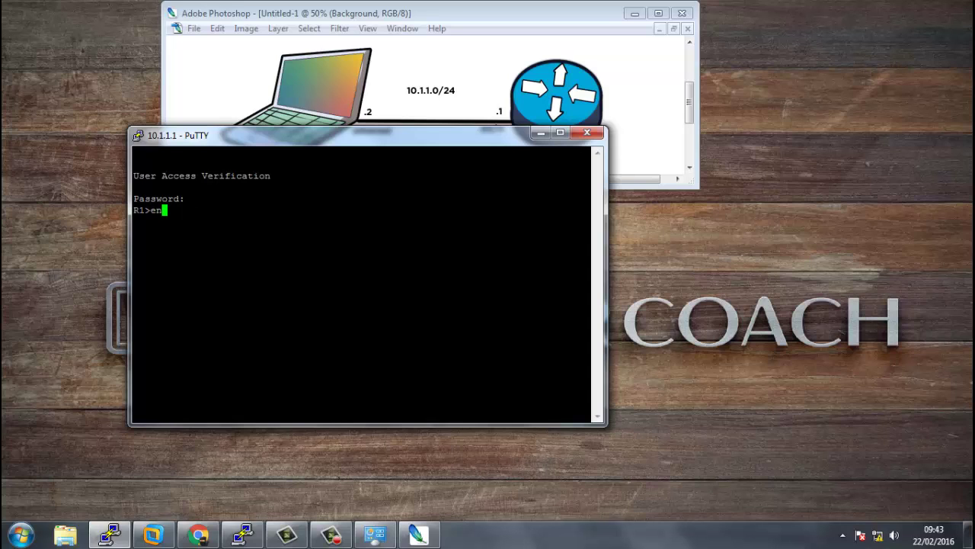